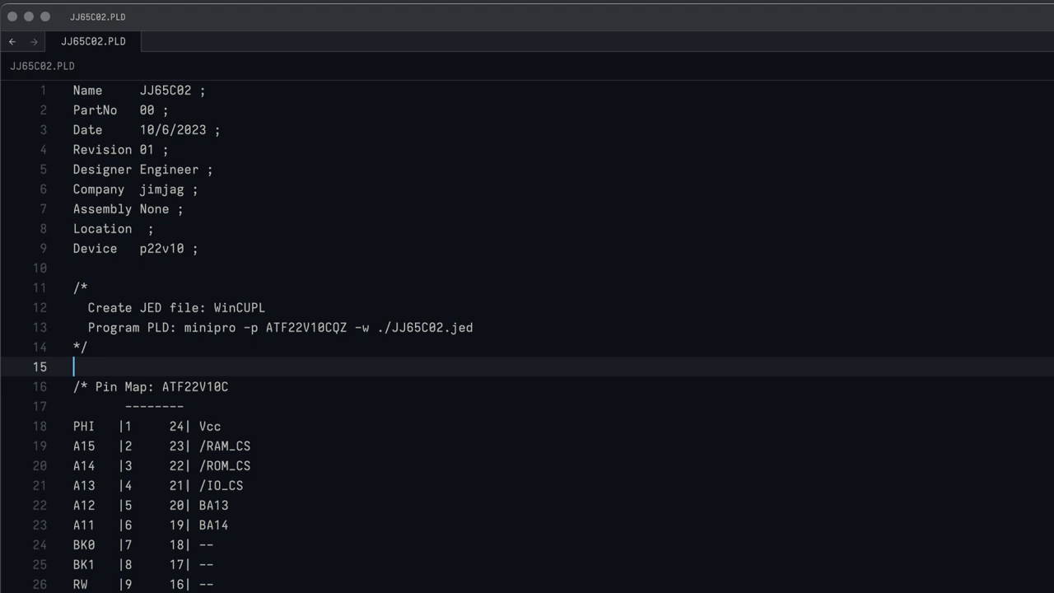
{"action": "mouse_move", "coordinate": [988, 385]}
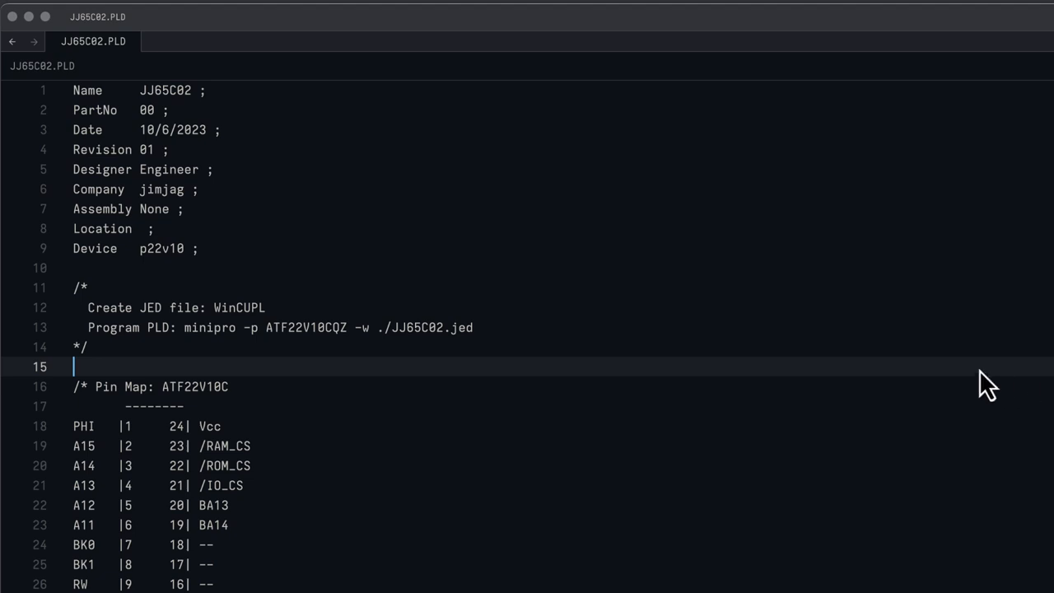
{"action": "mouse_move", "coordinate": [975, 387]}
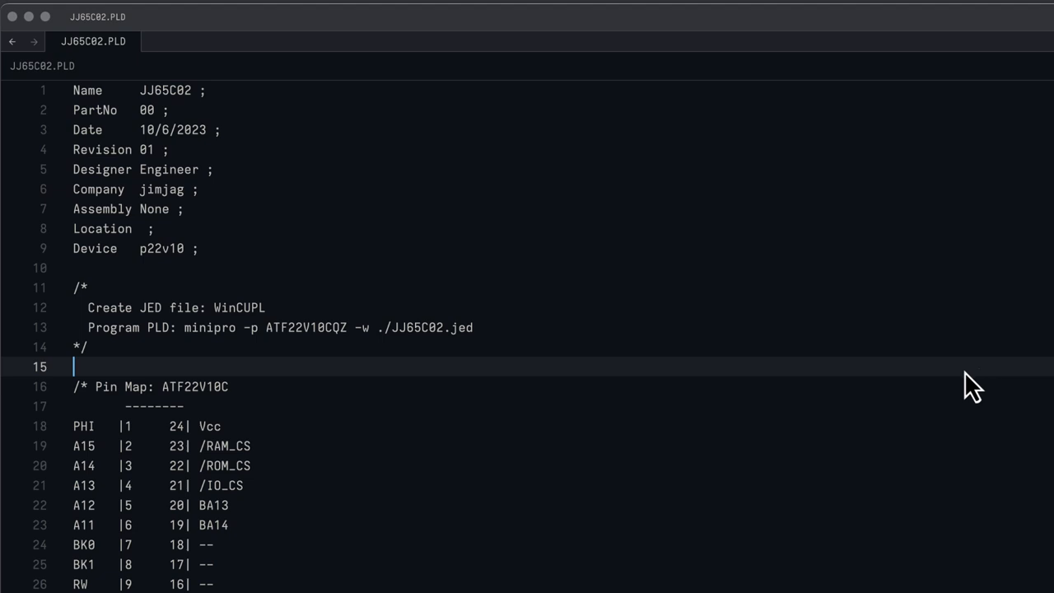
- Scroll JJ65C02.PLD past the pin definitions to the RAM, BANK, IO and ROM address decode block
{"action": "scroll", "scroll_direction": "down", "scroll_amount": 3}
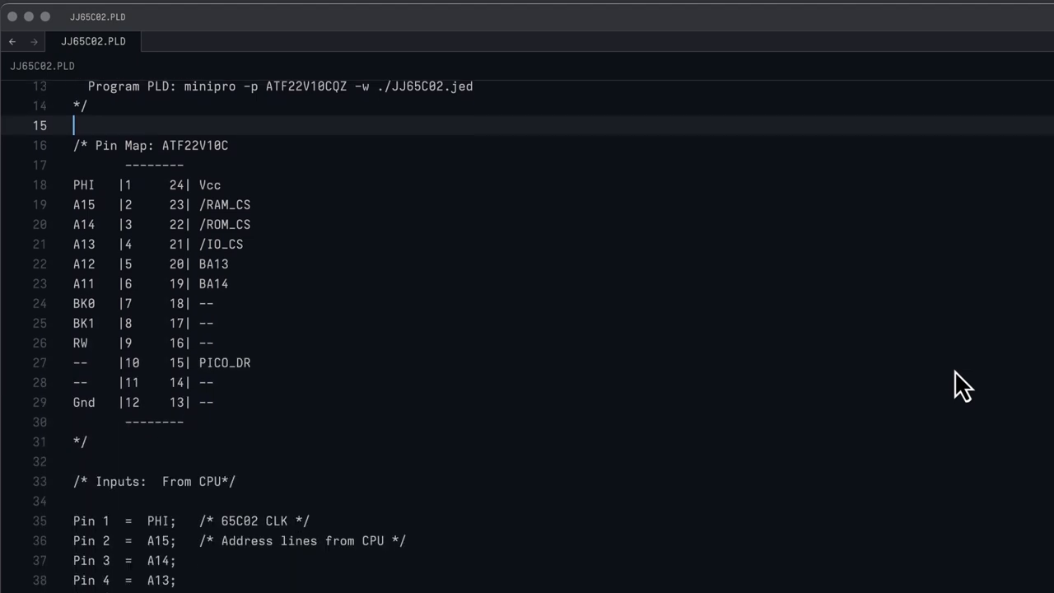
{"action": "scroll", "scroll_direction": "down", "scroll_amount": 3}
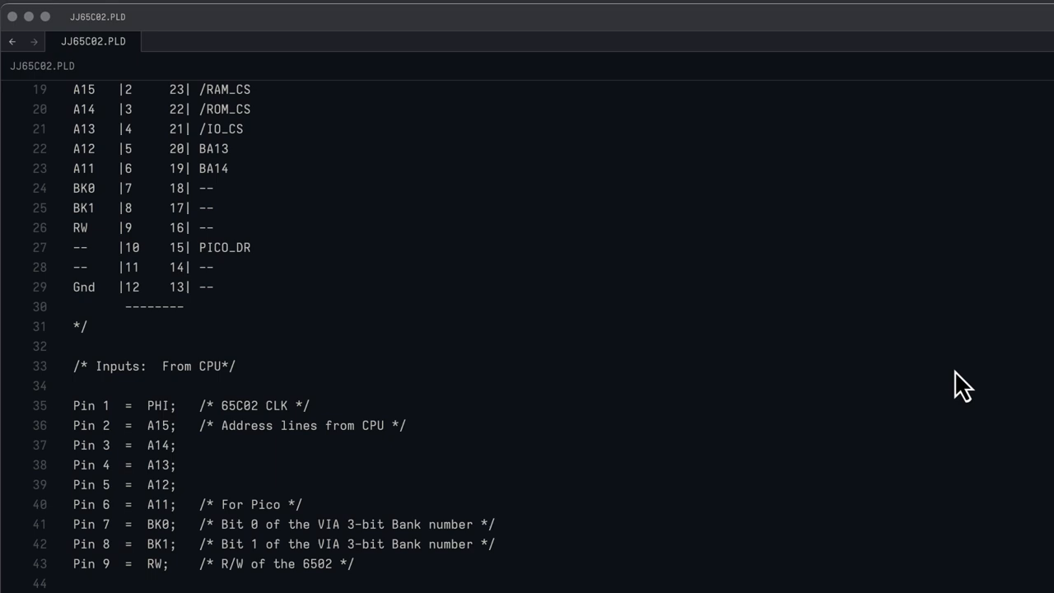
{"action": "scroll", "scroll_direction": "down", "scroll_amount": 3}
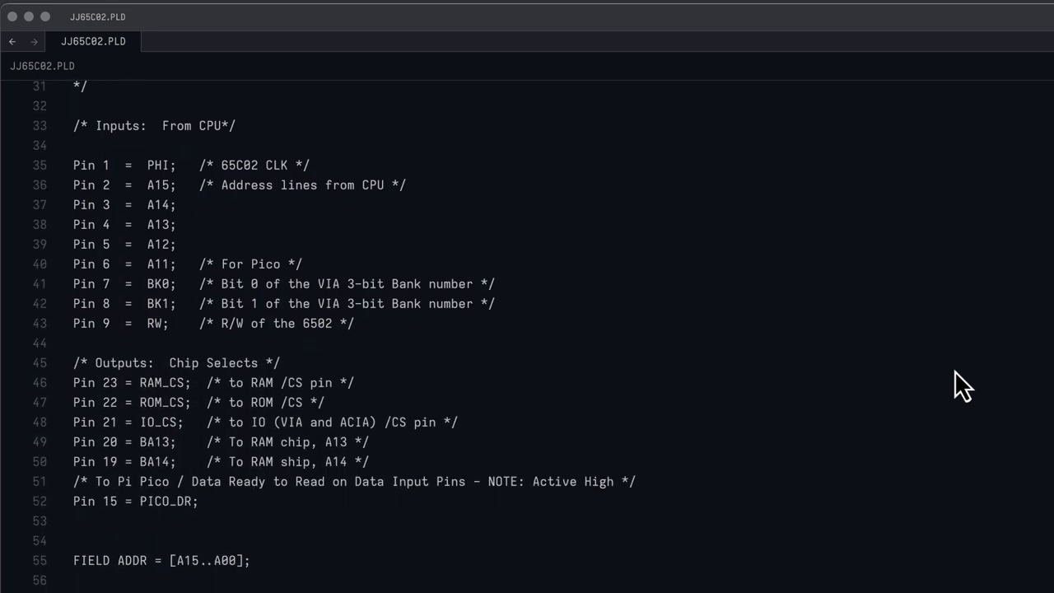
{"action": "scroll", "scroll_direction": "down", "scroll_amount": 3}
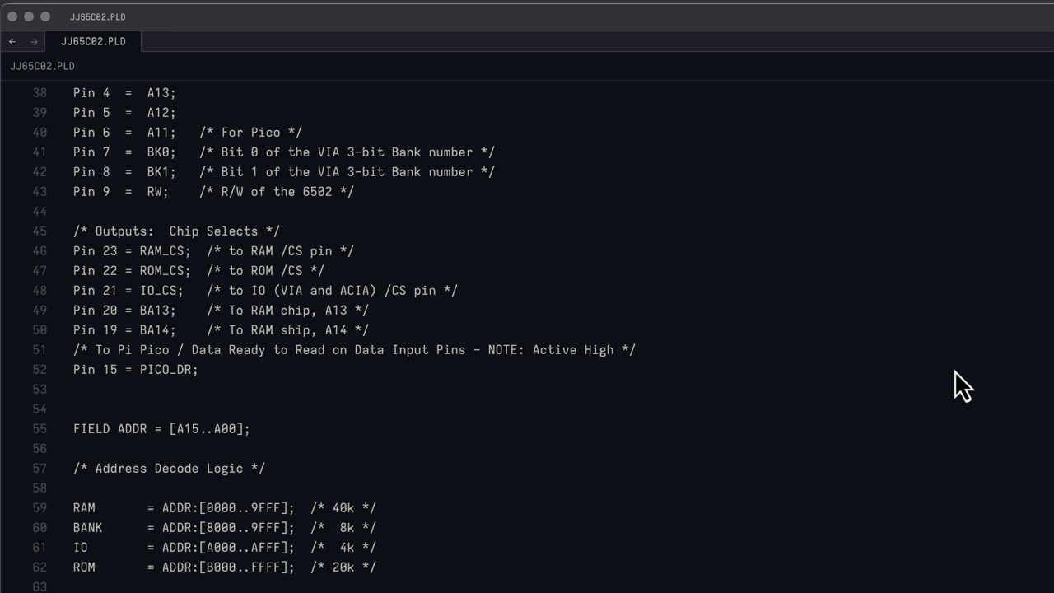
{"action": "scroll", "scroll_direction": "down", "scroll_amount": 3}
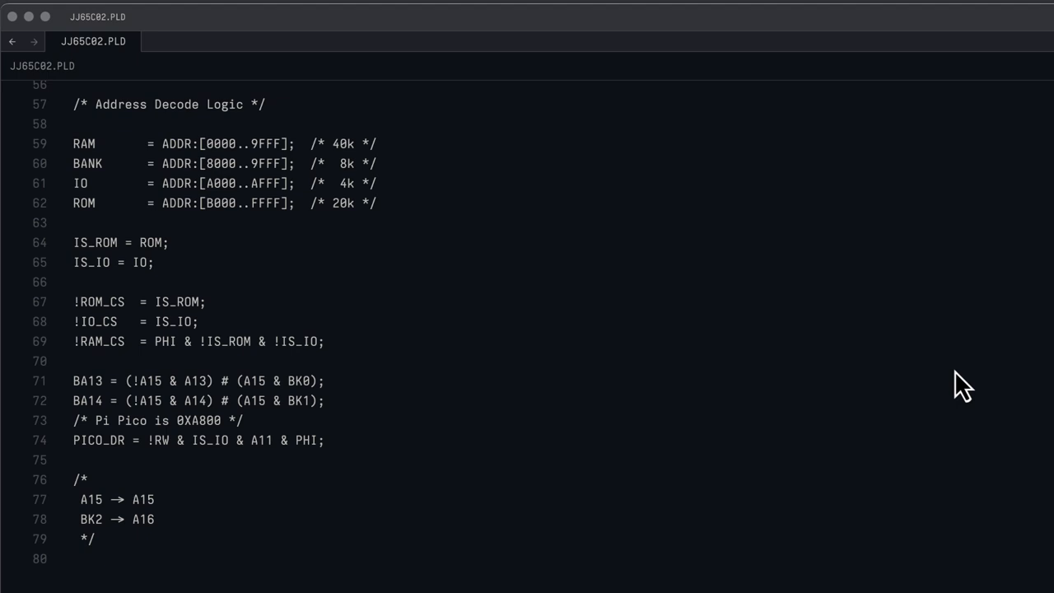
{"action": "mouse_move", "coordinate": [224, 216]}
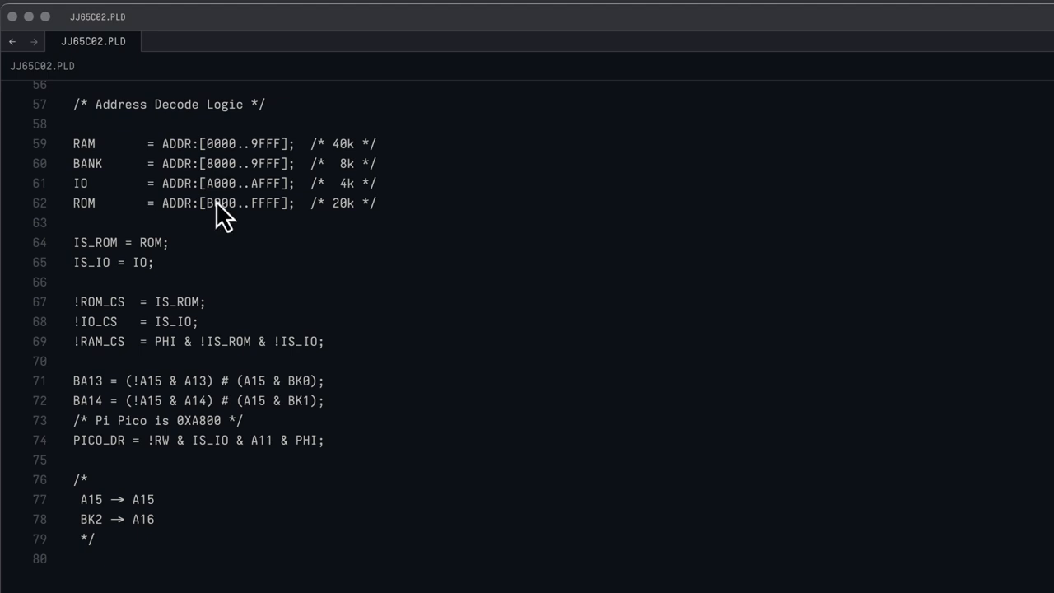
{"action": "mouse_move", "coordinate": [237, 183]}
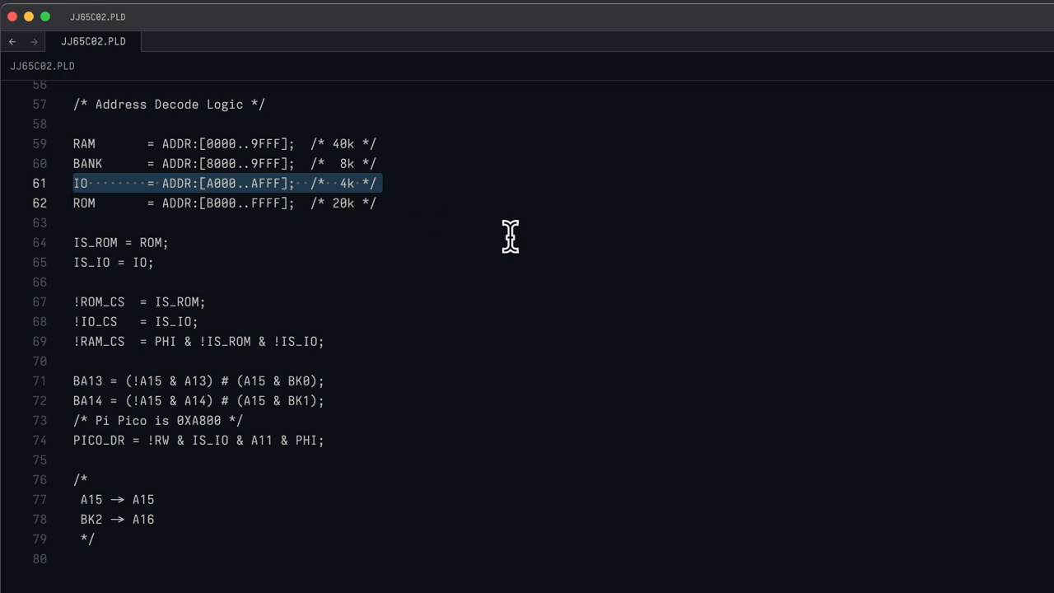
{"action": "mouse_move", "coordinate": [264, 451]}
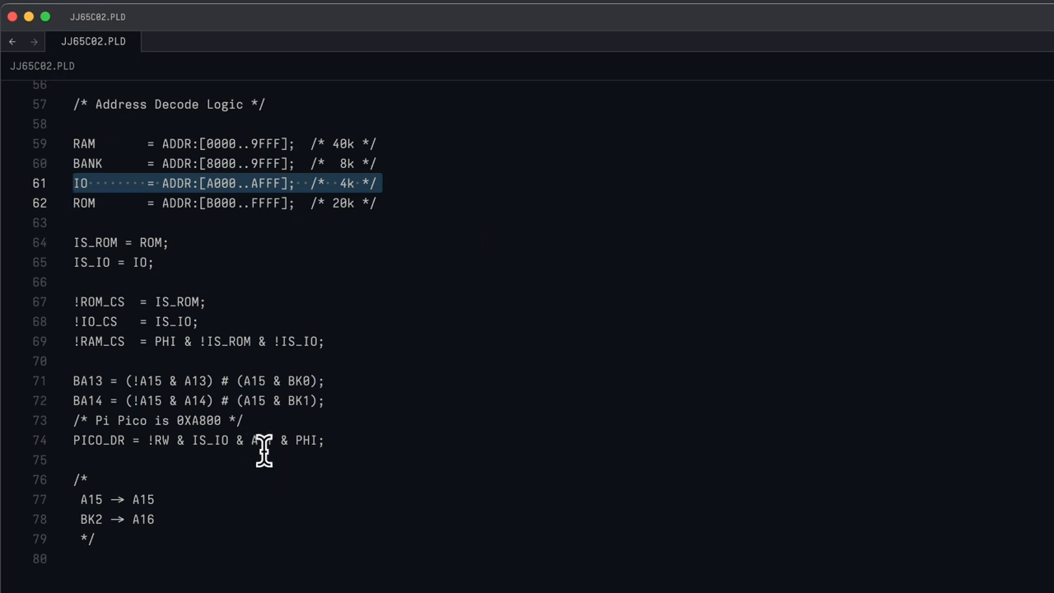
{"action": "mouse_move", "coordinate": [622, 451]}
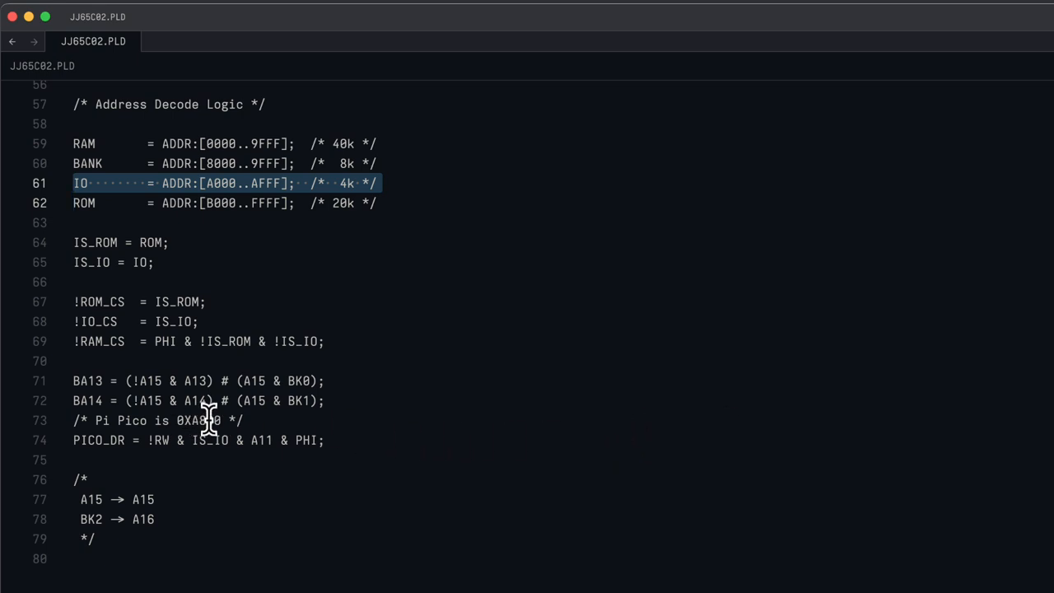
{"action": "mouse_move", "coordinate": [574, 422]}
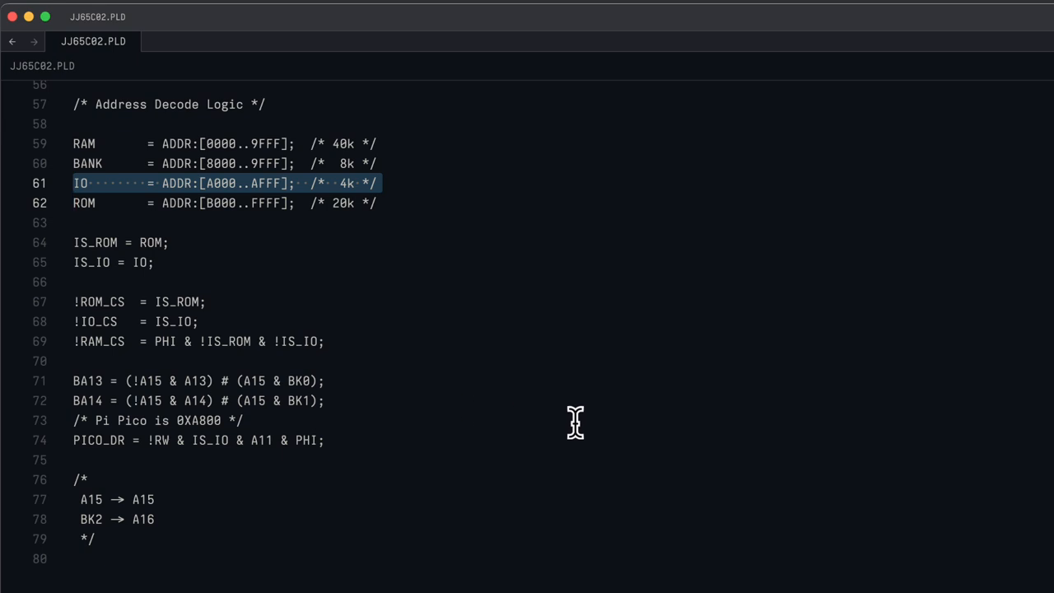
{"action": "mouse_move", "coordinate": [313, 441]}
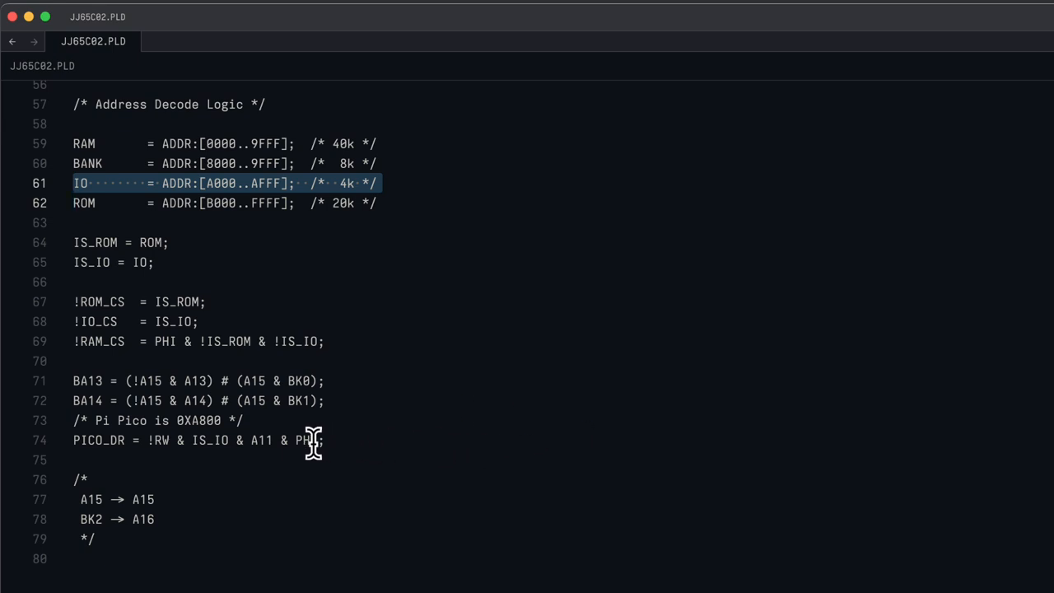
{"action": "mouse_move", "coordinate": [289, 442]}
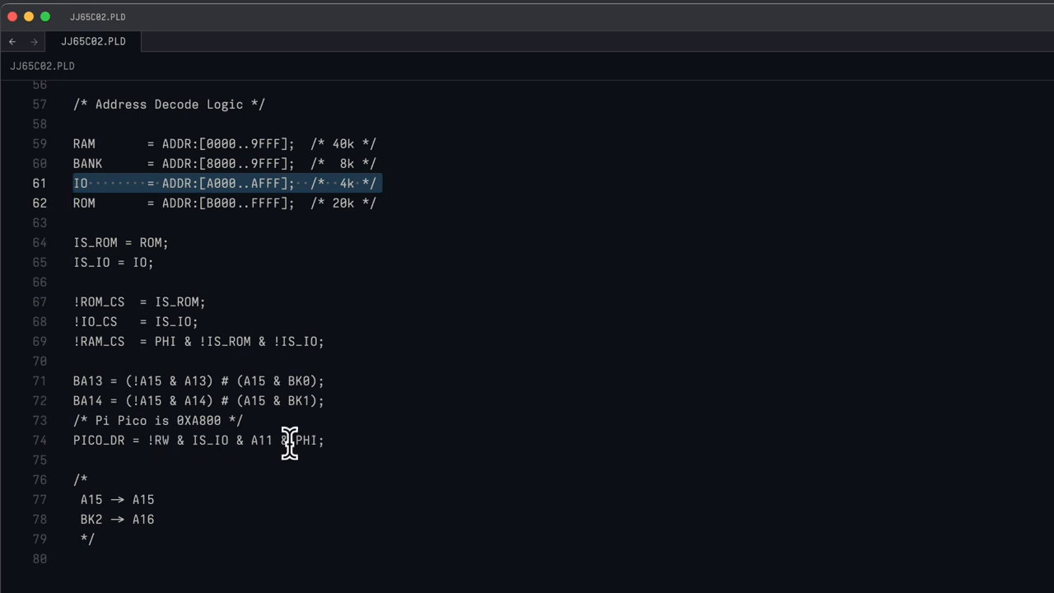
{"action": "mouse_move", "coordinate": [349, 438]}
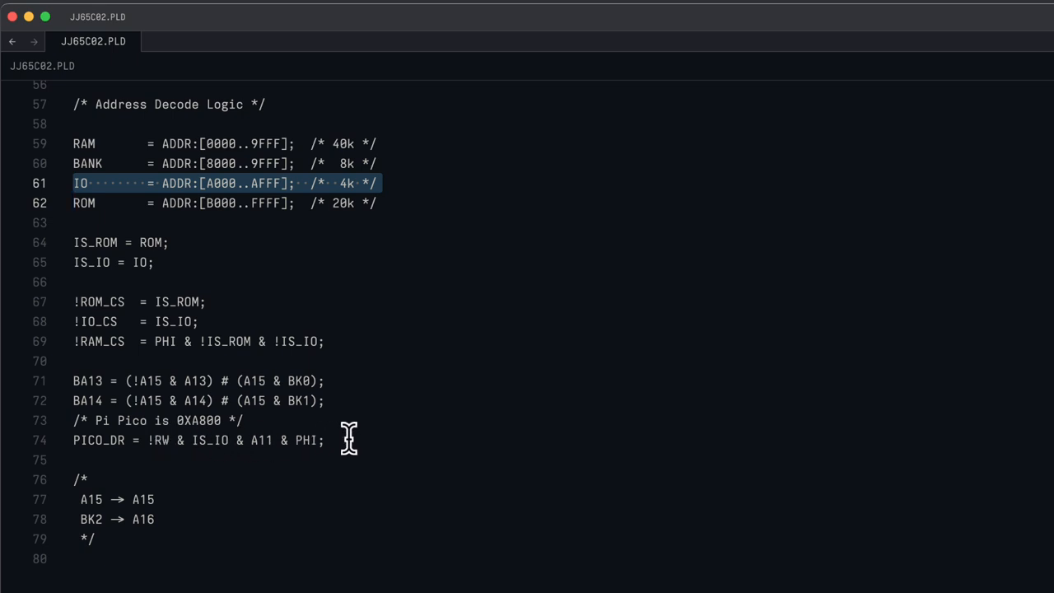
{"action": "mouse_move", "coordinate": [428, 454]}
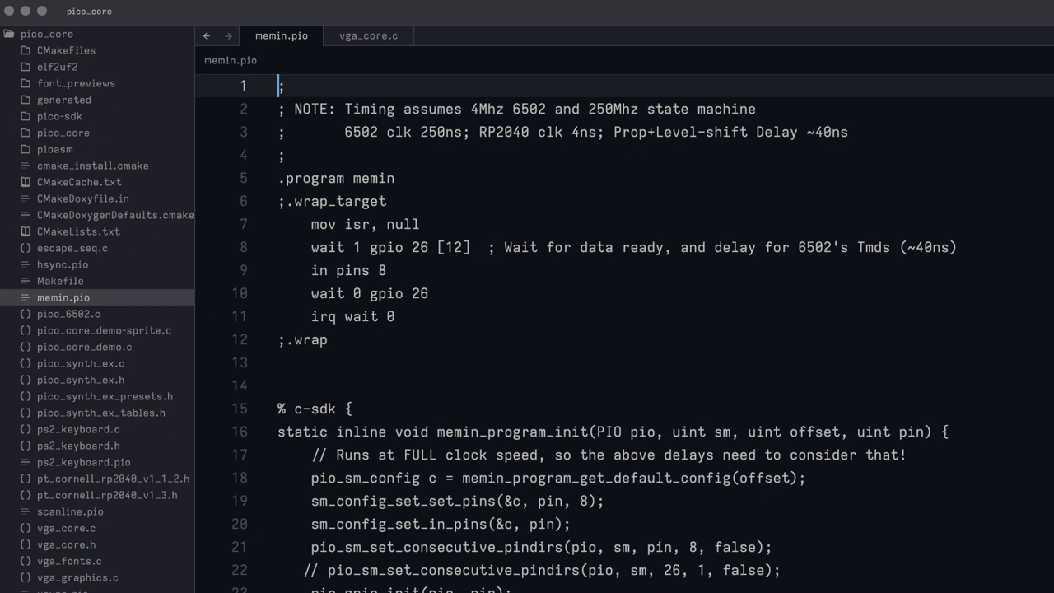
{"action": "mouse_move", "coordinate": [985, 297]}
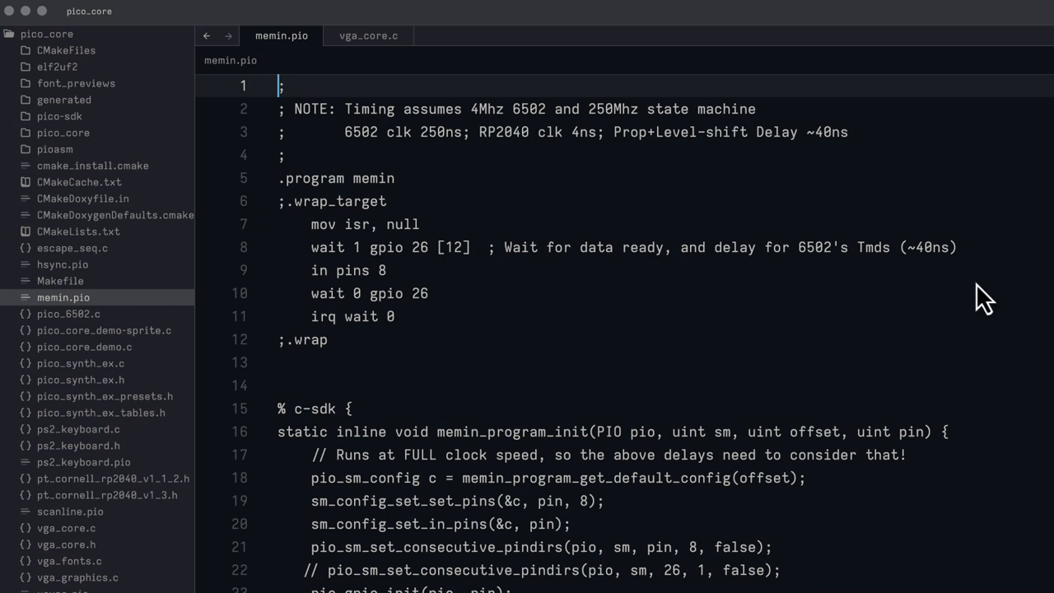
{"action": "mouse_move", "coordinate": [363, 194]}
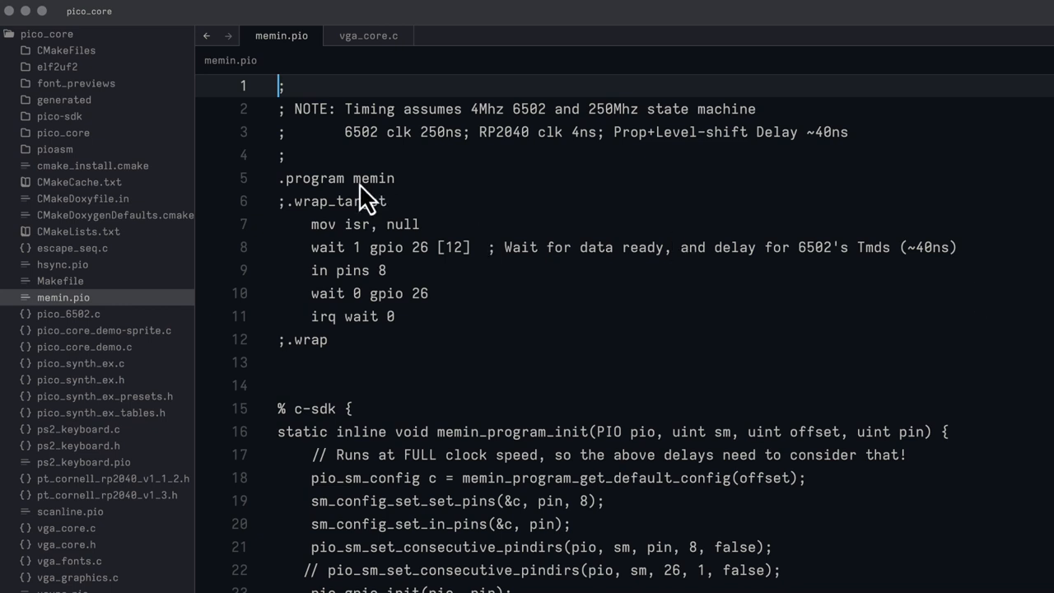
{"action": "mouse_move", "coordinate": [339, 250]}
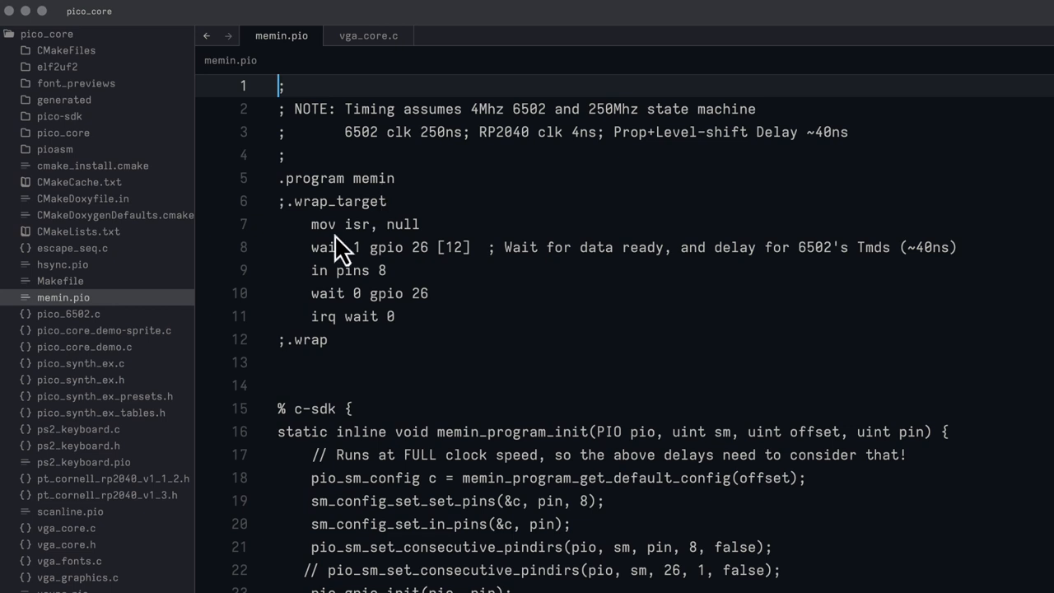
{"action": "mouse_move", "coordinate": [404, 247]}
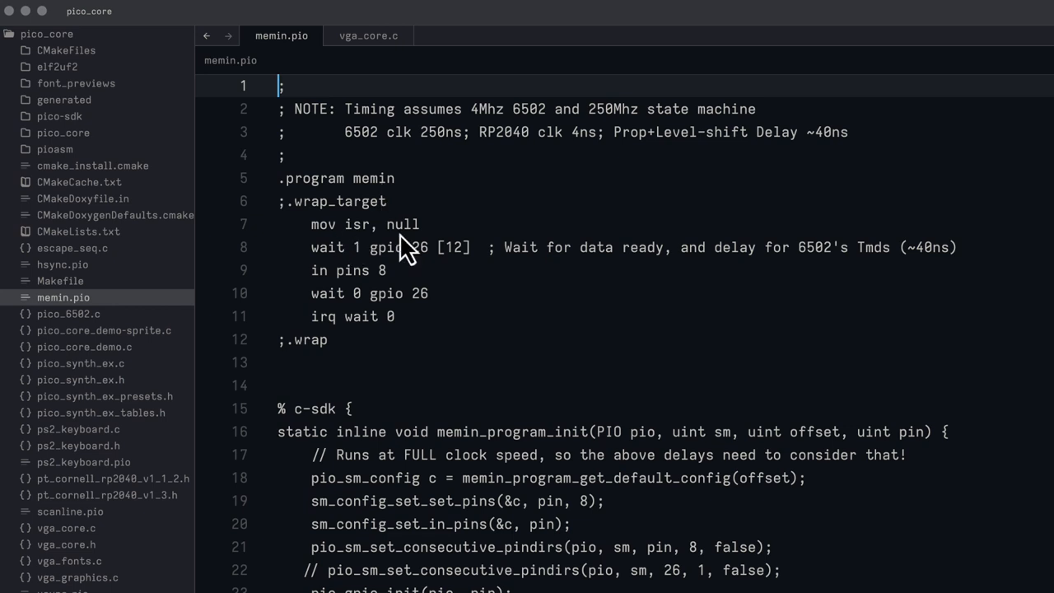
{"action": "mouse_move", "coordinate": [415, 250]}
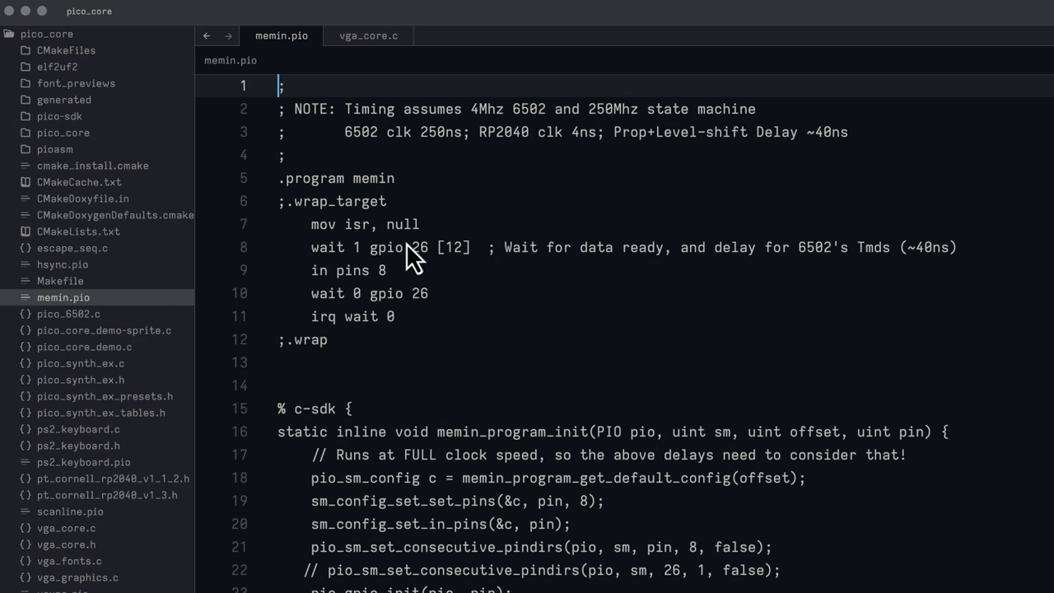
{"action": "mouse_move", "coordinate": [337, 271]}
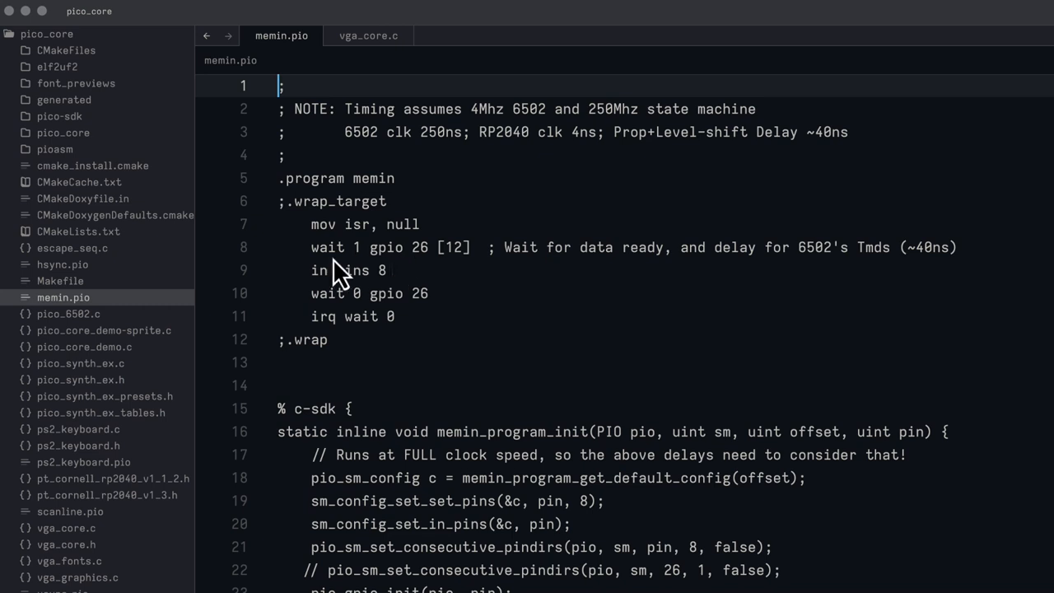
{"action": "mouse_move", "coordinate": [387, 267]}
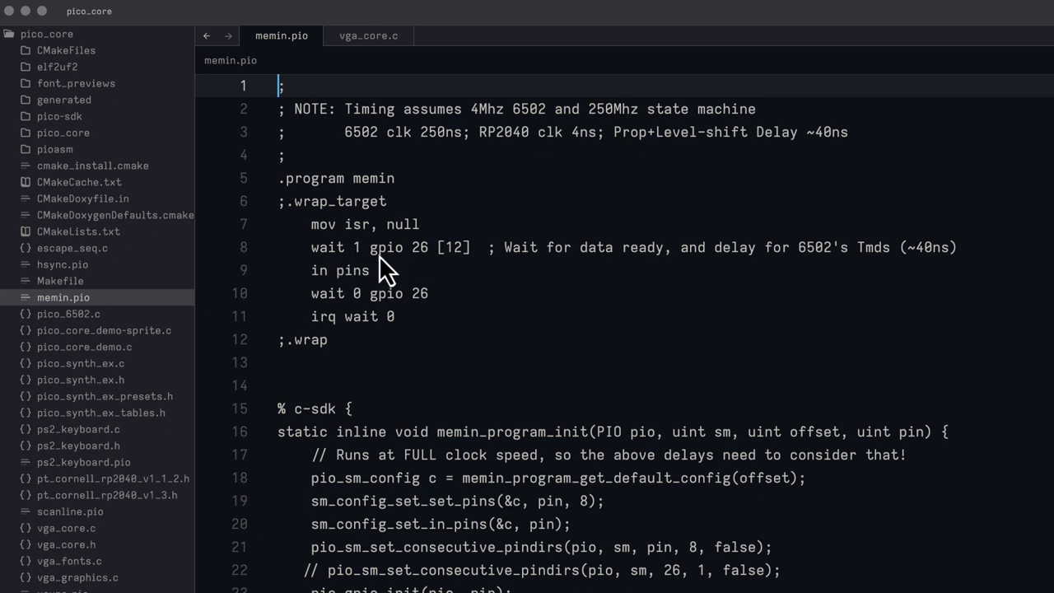
{"action": "type", "text": "8"}
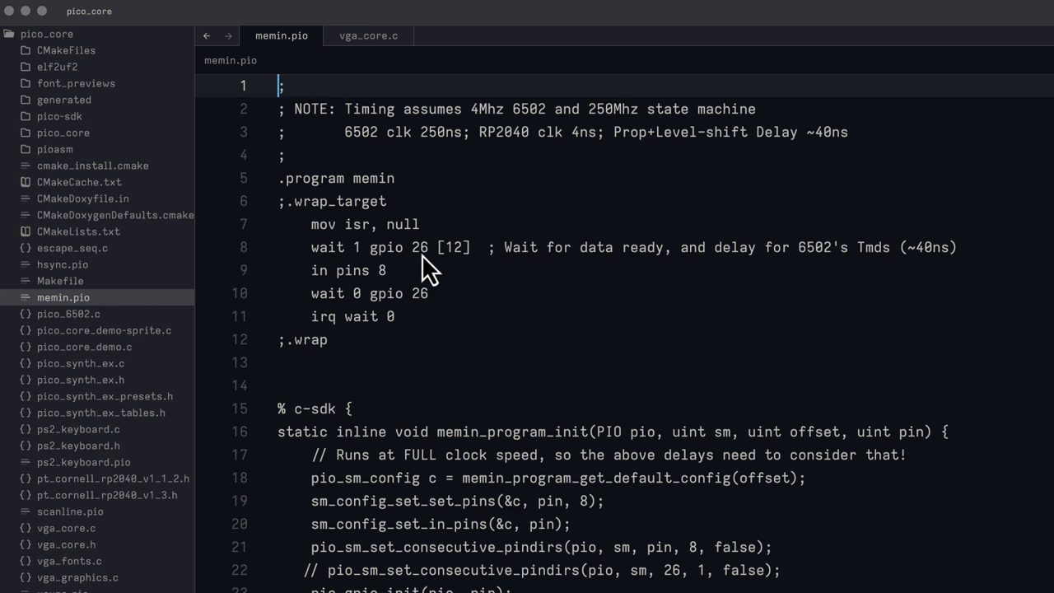
{"action": "mouse_move", "coordinate": [346, 279]}
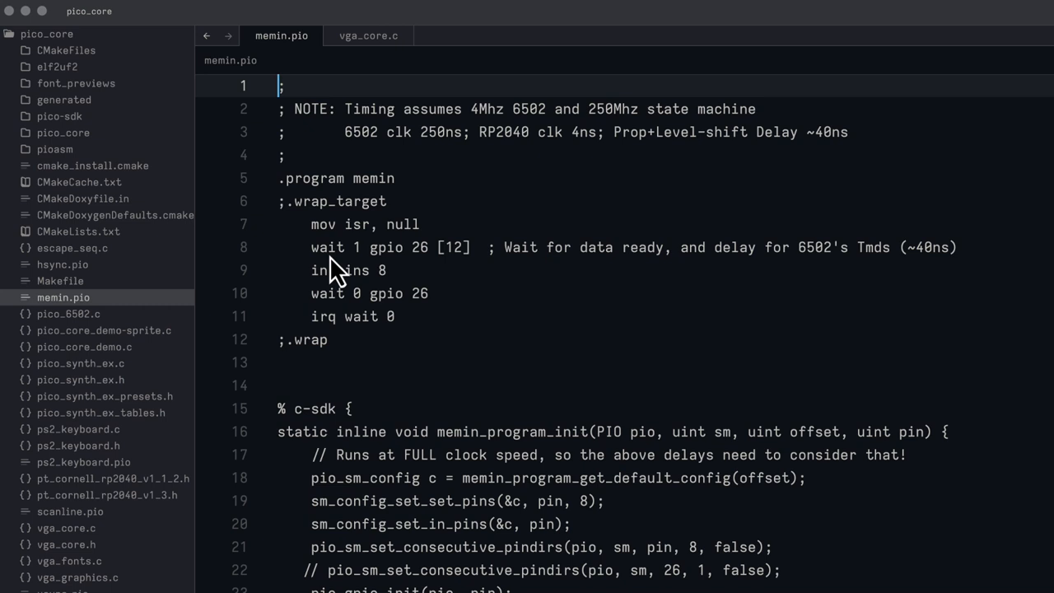
{"action": "mouse_move", "coordinate": [426, 267]}
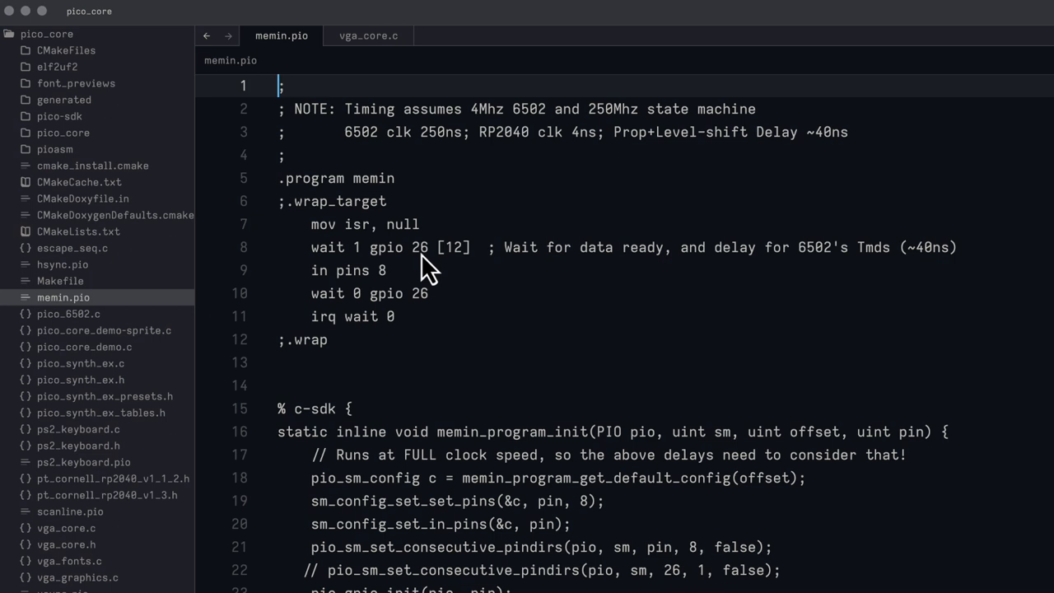
{"action": "mouse_move", "coordinate": [468, 272]}
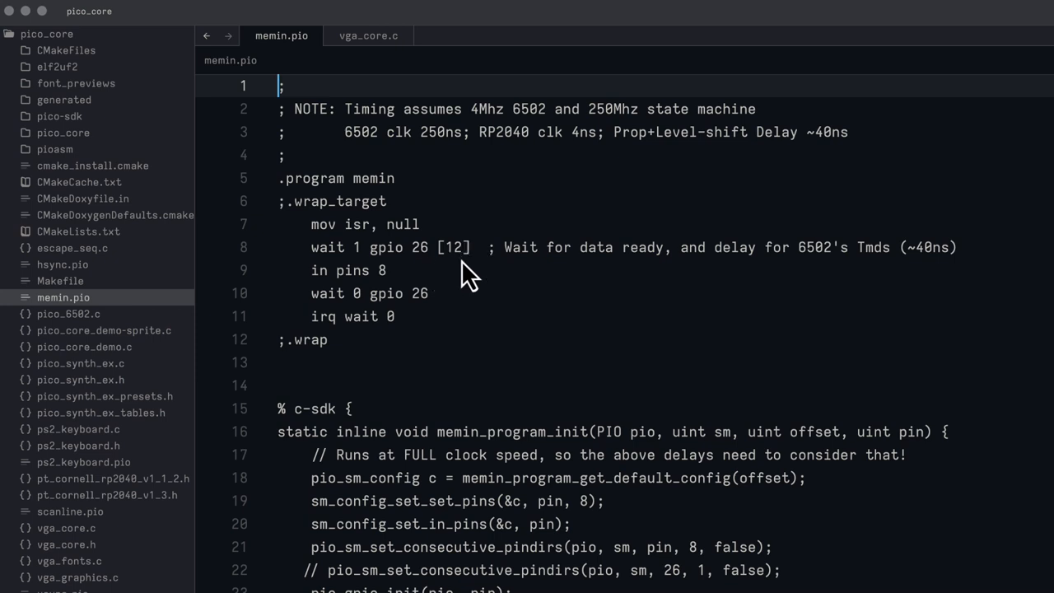
{"action": "mouse_move", "coordinate": [484, 287]}
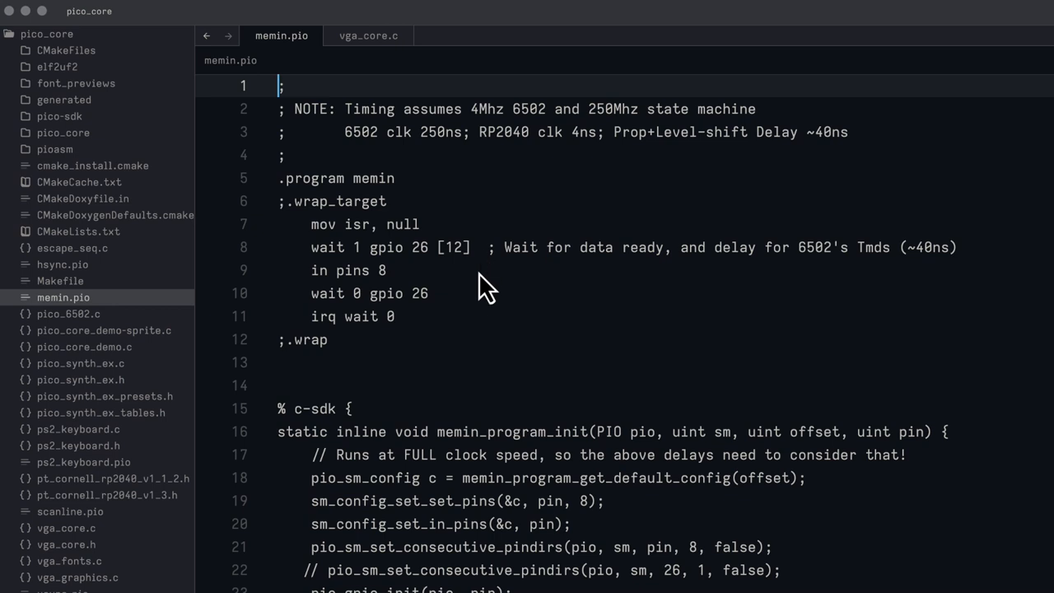
{"action": "mouse_move", "coordinate": [354, 296]}
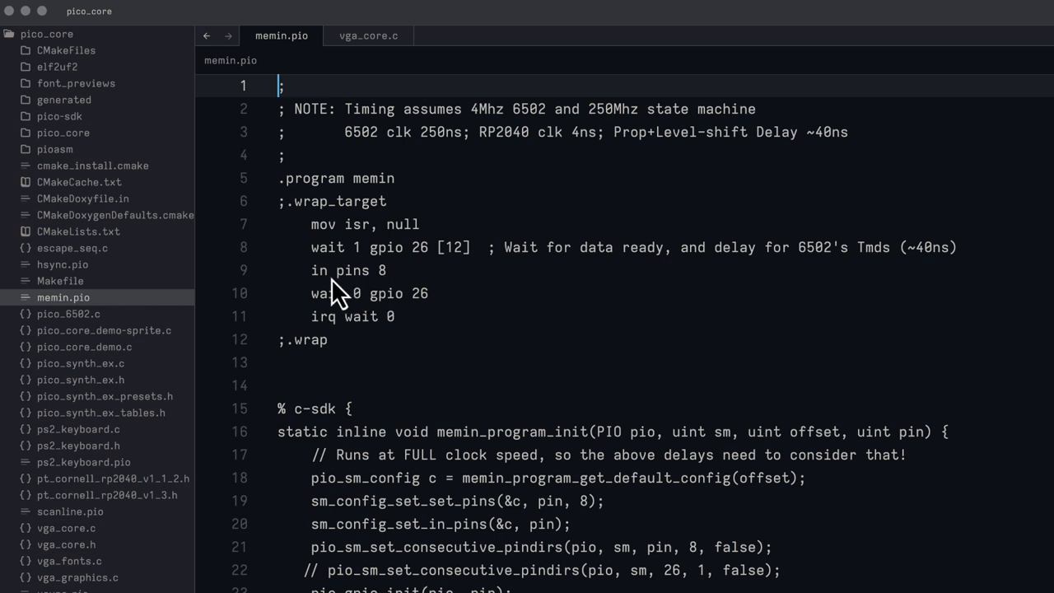
{"action": "mouse_move", "coordinate": [436, 313]}
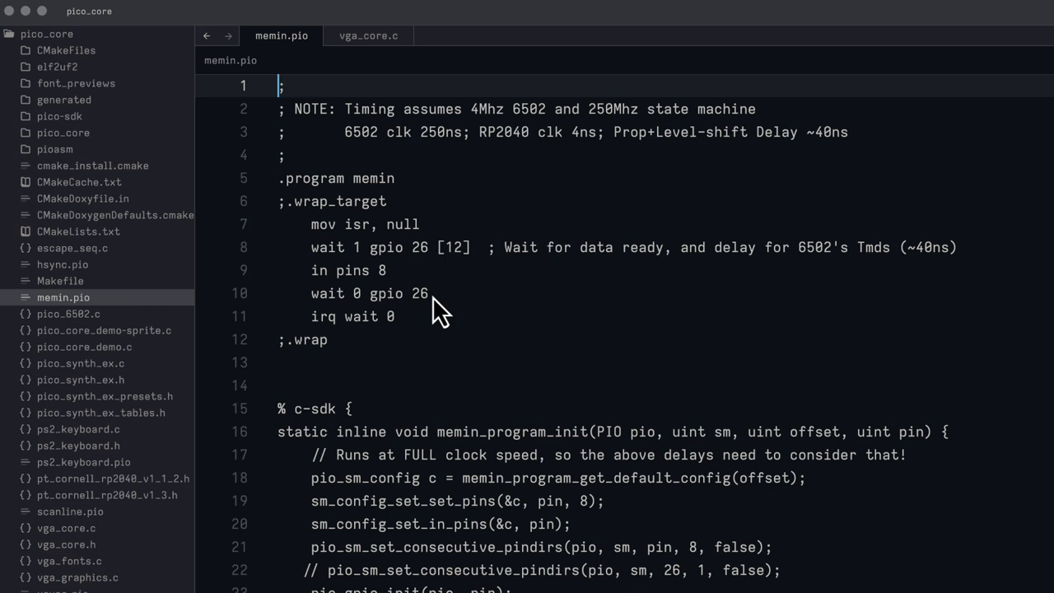
{"action": "mouse_move", "coordinate": [408, 333]}
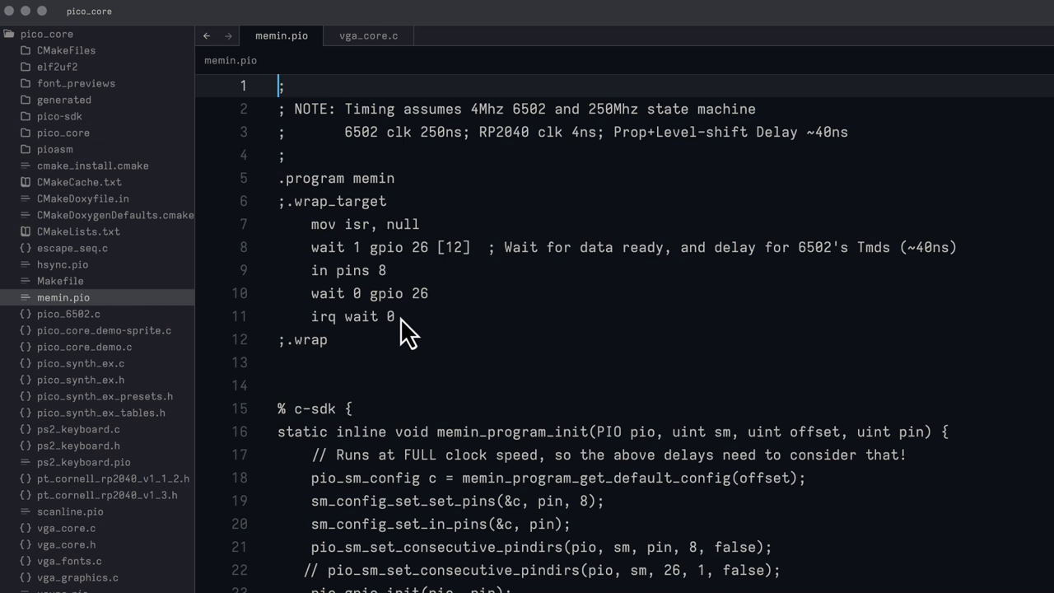
- Scroll memin.pio to the c-sdk block showing memin_program_init's eight pio_gpio_init calls
{"action": "scroll", "scroll_direction": "down", "scroll_amount": 3}
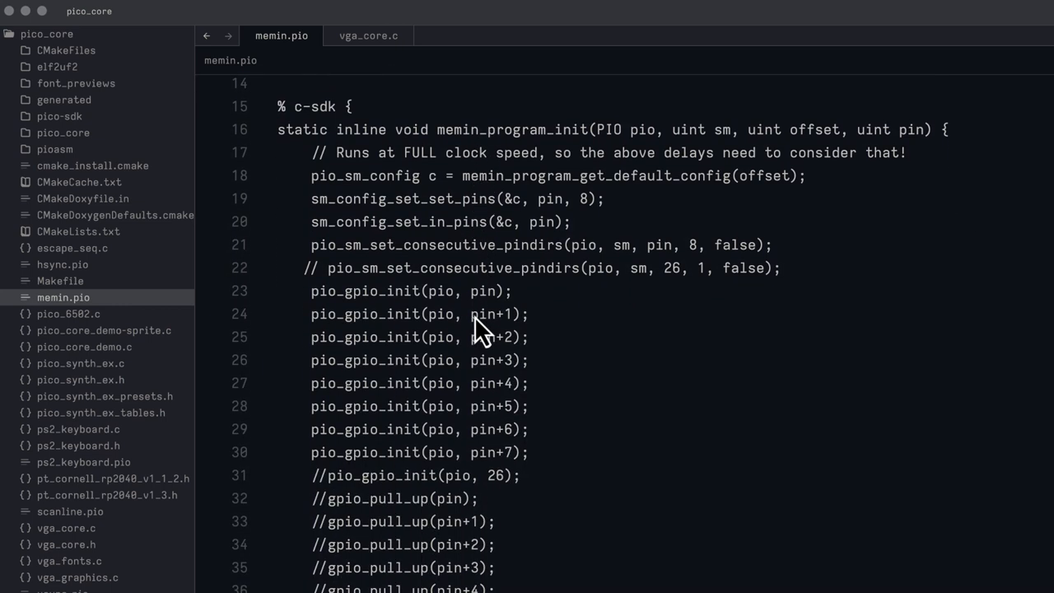
{"action": "mouse_move", "coordinate": [382, 321]}
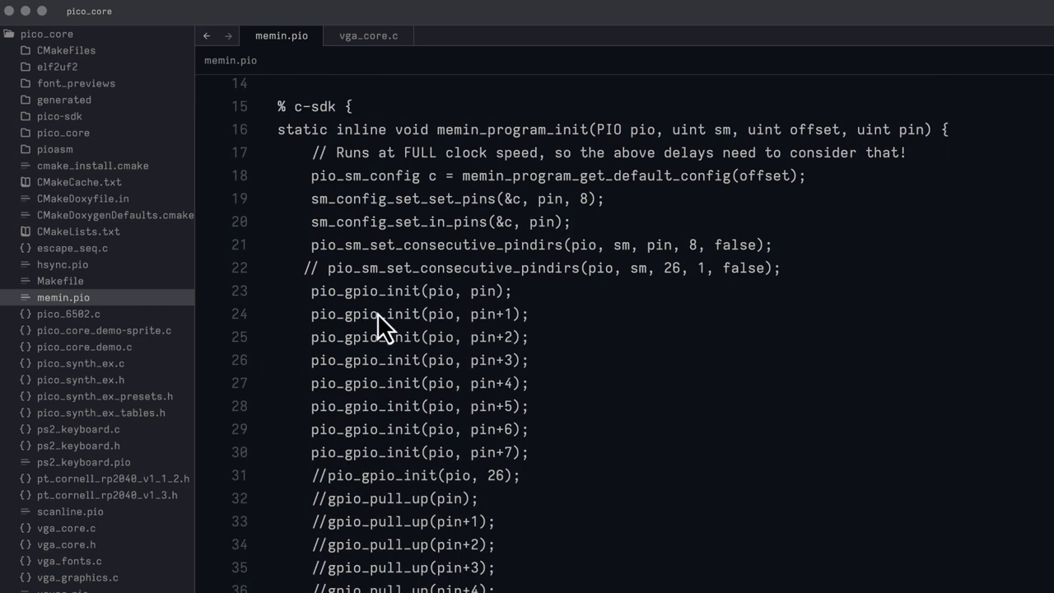
{"action": "mouse_move", "coordinate": [494, 320]}
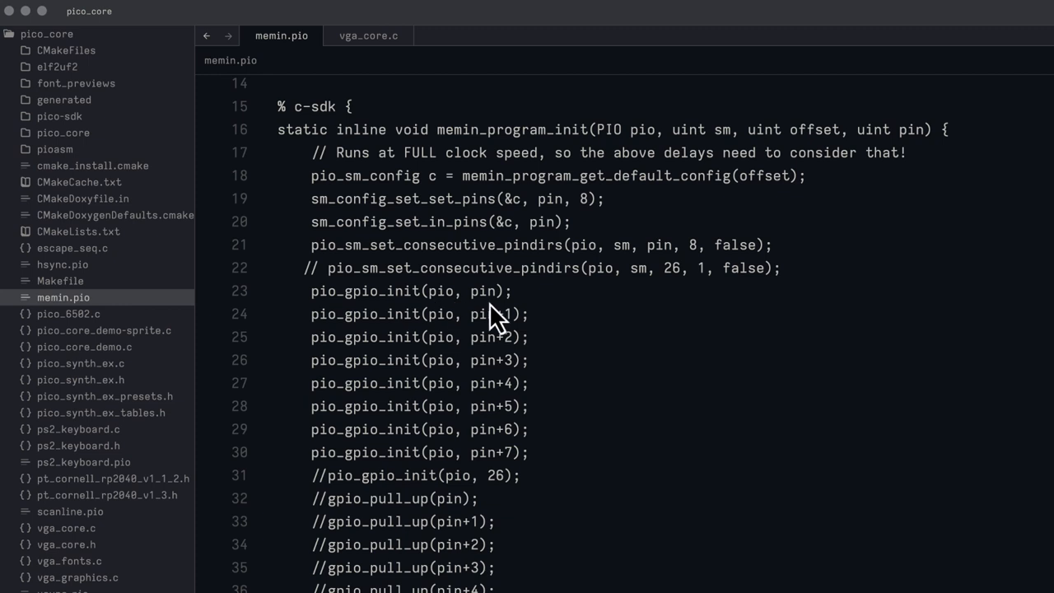
{"action": "mouse_move", "coordinate": [503, 441]}
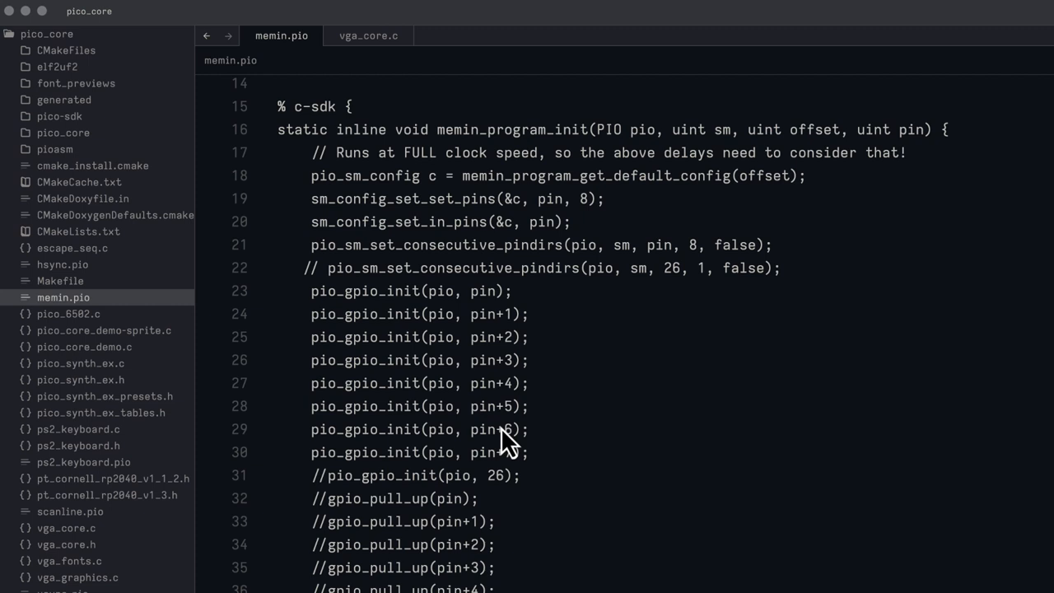
{"action": "mouse_move", "coordinate": [502, 230]}
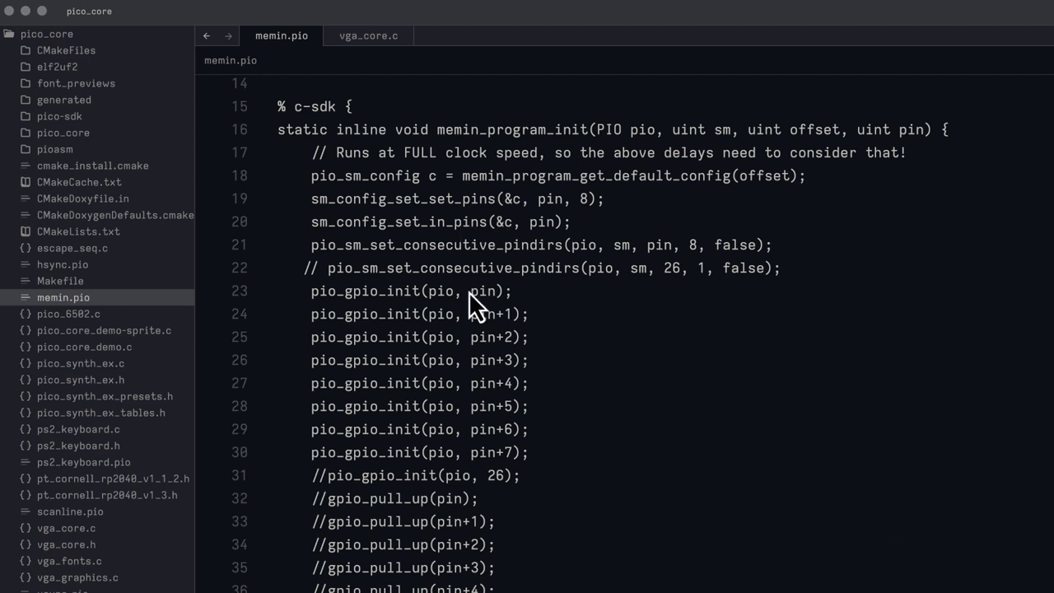
{"action": "mouse_move", "coordinate": [576, 330]}
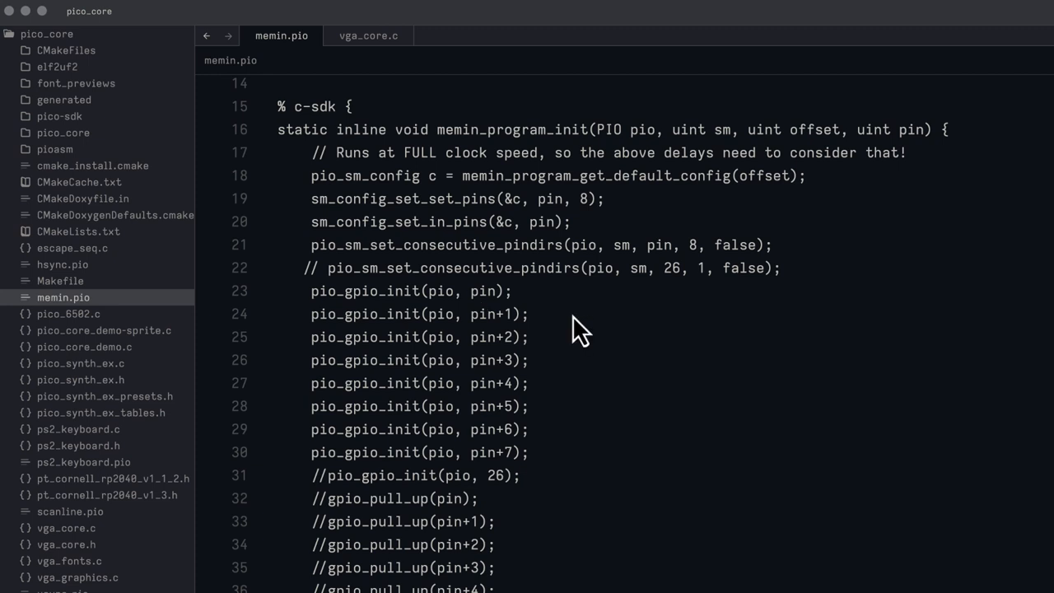
- Show vga_core.c at the initVGA GPIO/PIO setup and readMem IRQ registration around lines 262-274
{"action": "left_click", "coordinate": [369, 36]}
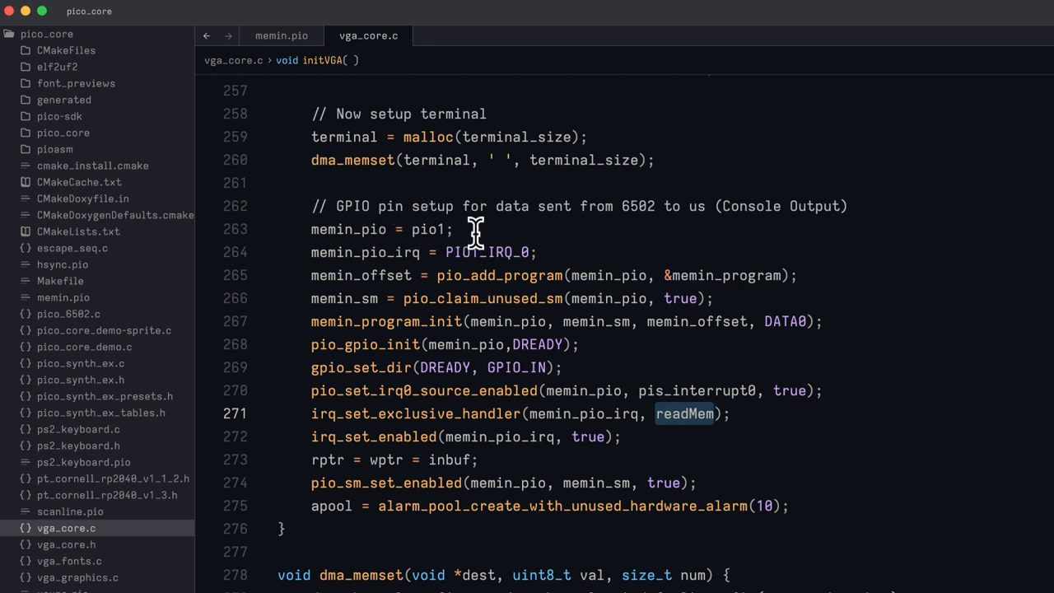
{"action": "mouse_move", "coordinate": [509, 264]}
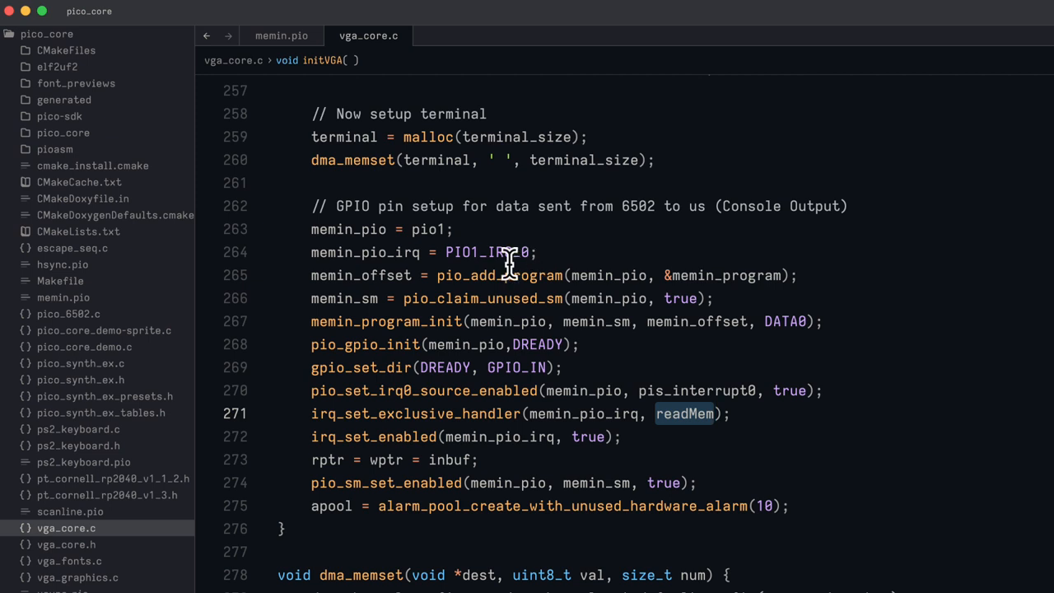
{"action": "mouse_move", "coordinate": [461, 250]}
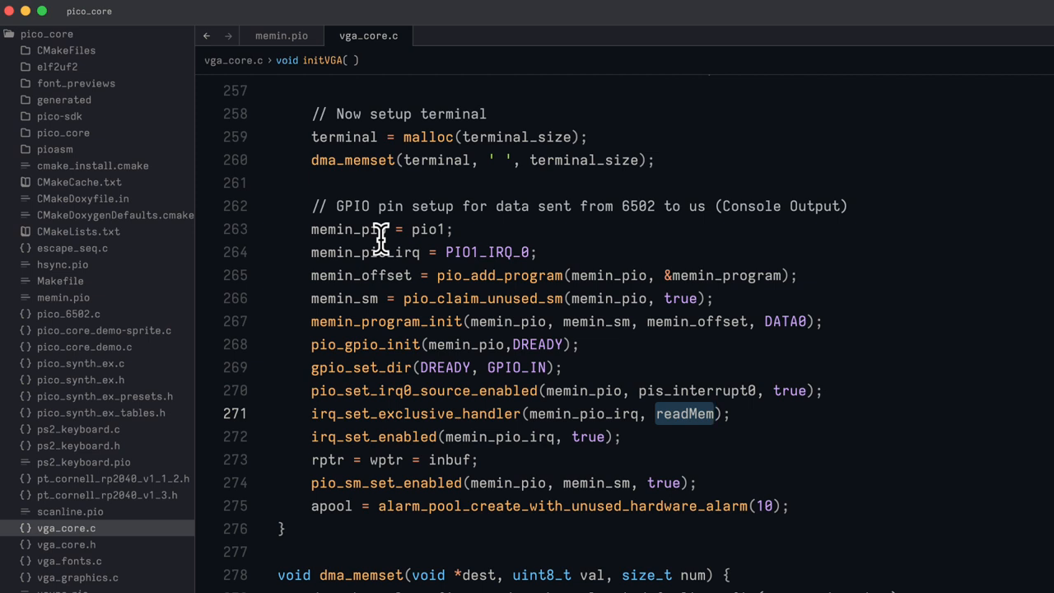
{"action": "mouse_move", "coordinate": [688, 275]}
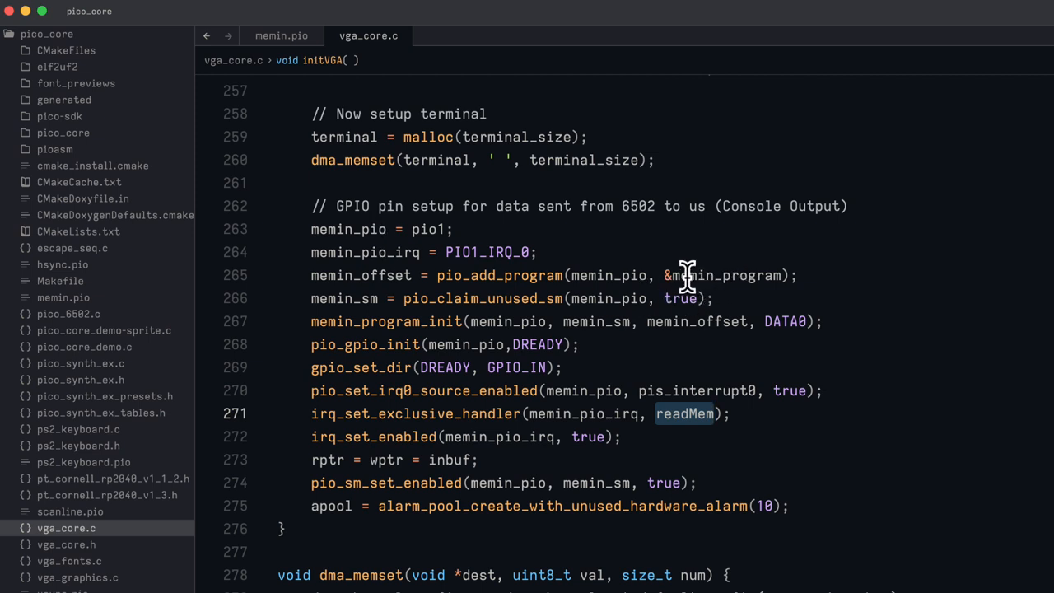
{"action": "mouse_move", "coordinate": [731, 277]}
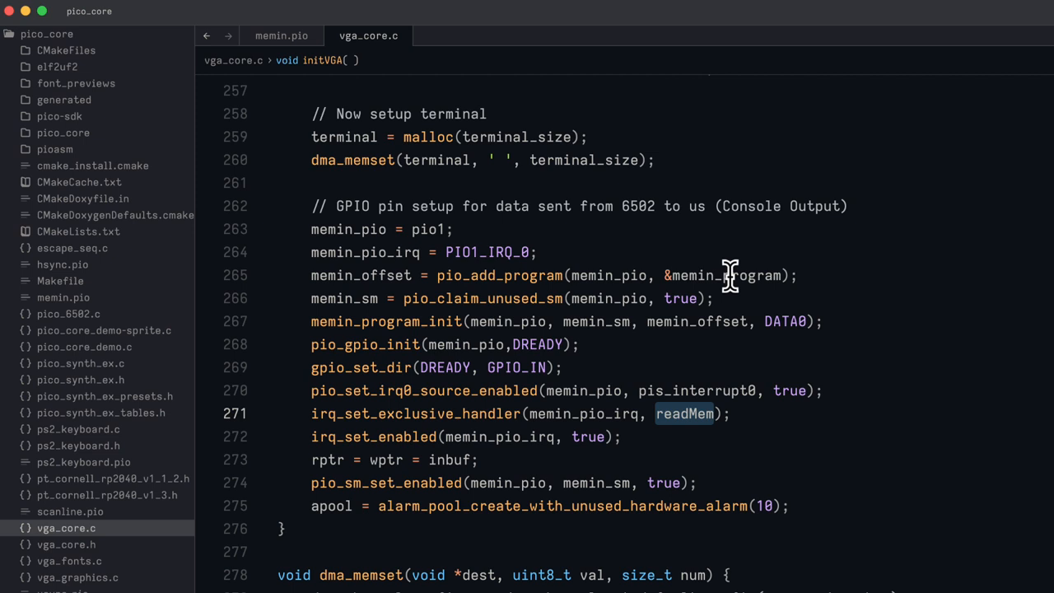
{"action": "mouse_move", "coordinate": [504, 311]}
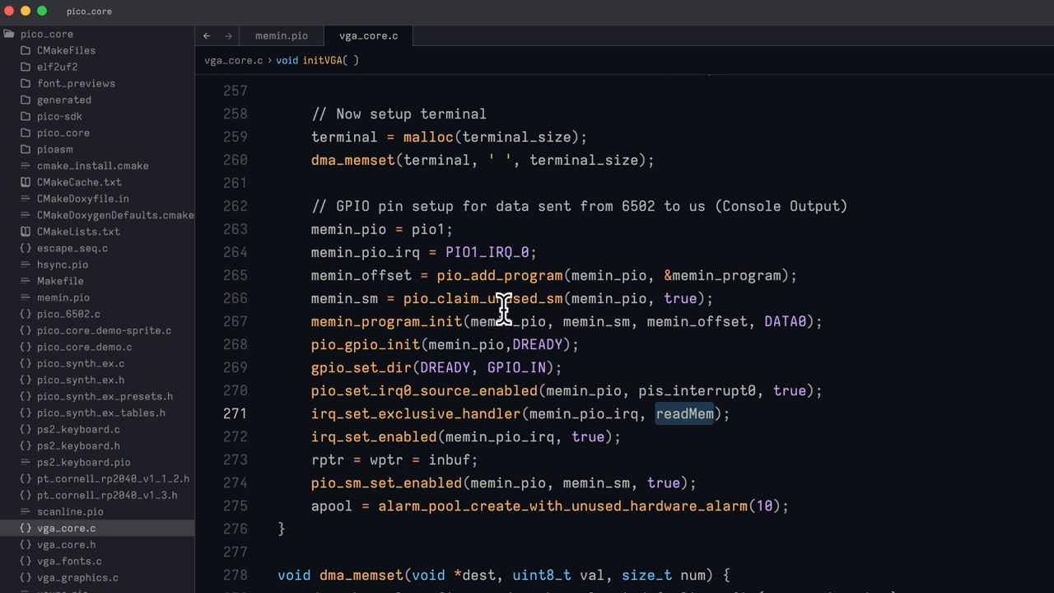
{"action": "mouse_move", "coordinate": [797, 336]}
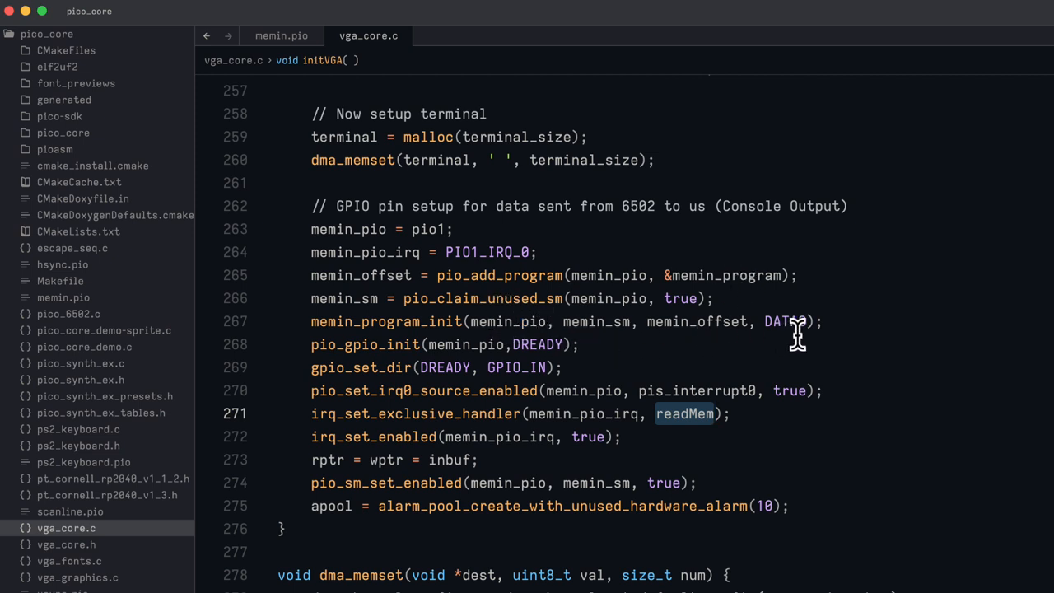
{"action": "mouse_move", "coordinate": [789, 321]}
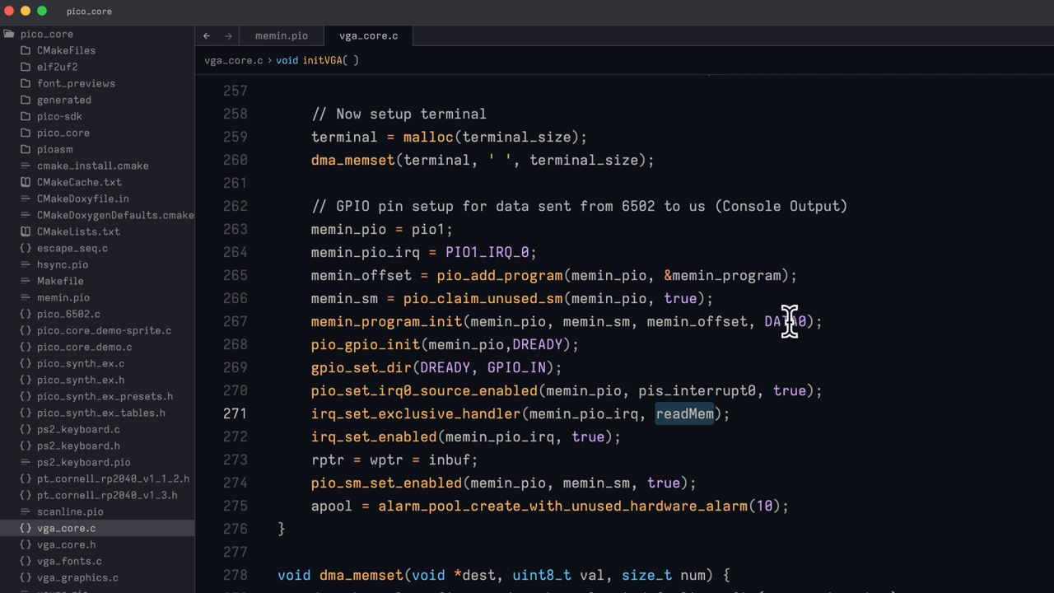
{"action": "mouse_move", "coordinate": [622, 321]}
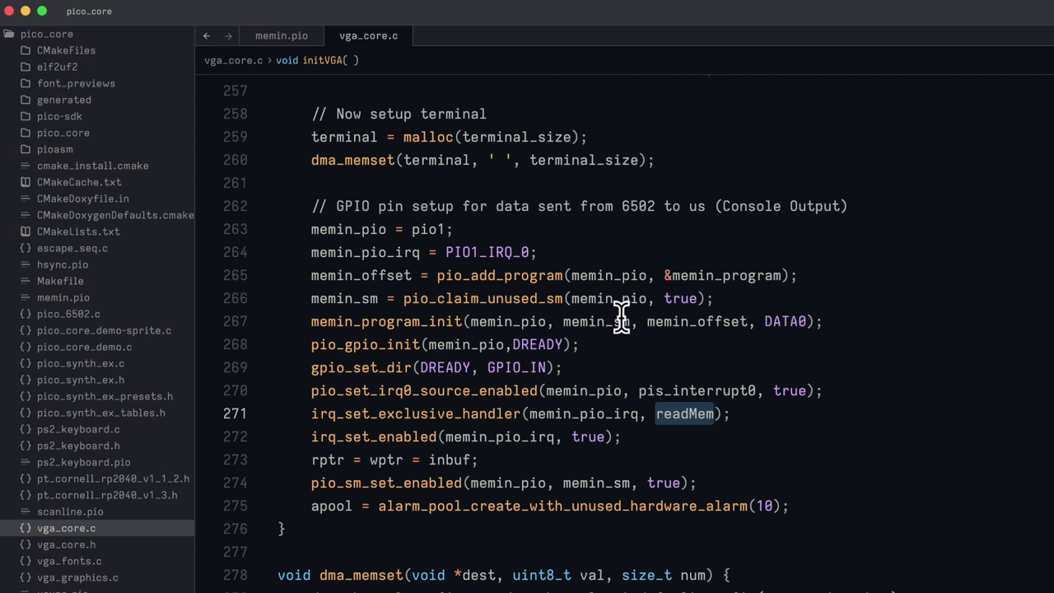
{"action": "mouse_move", "coordinate": [504, 345]}
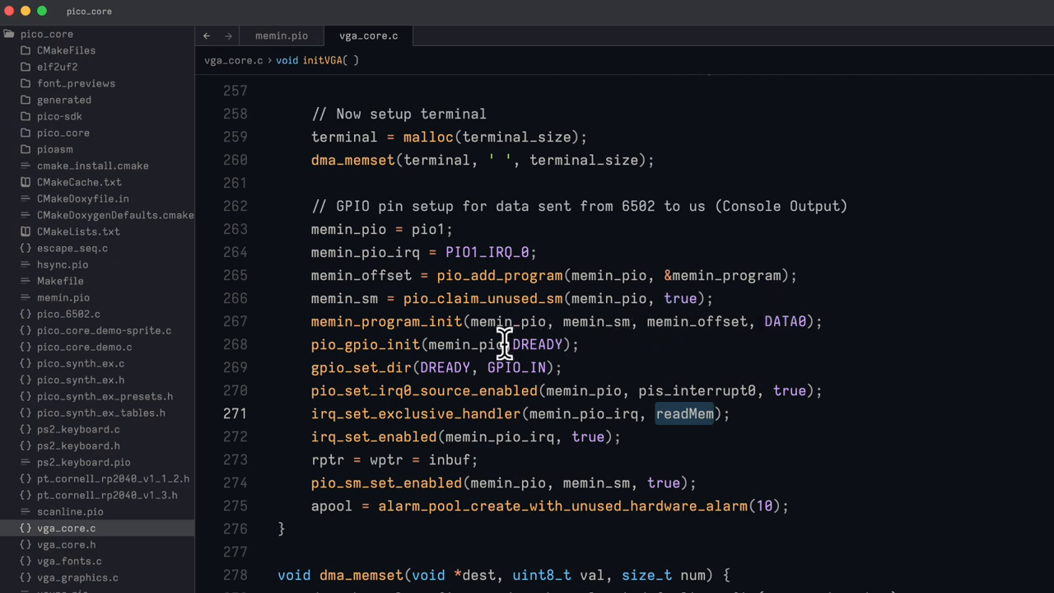
{"action": "mouse_move", "coordinate": [543, 362]}
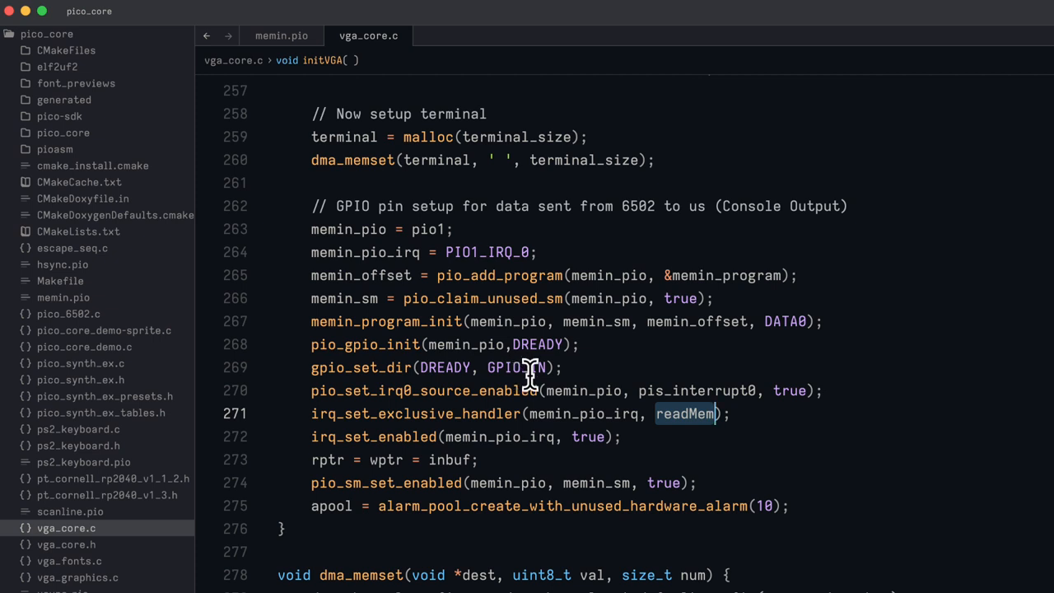
{"action": "mouse_move", "coordinate": [615, 391]}
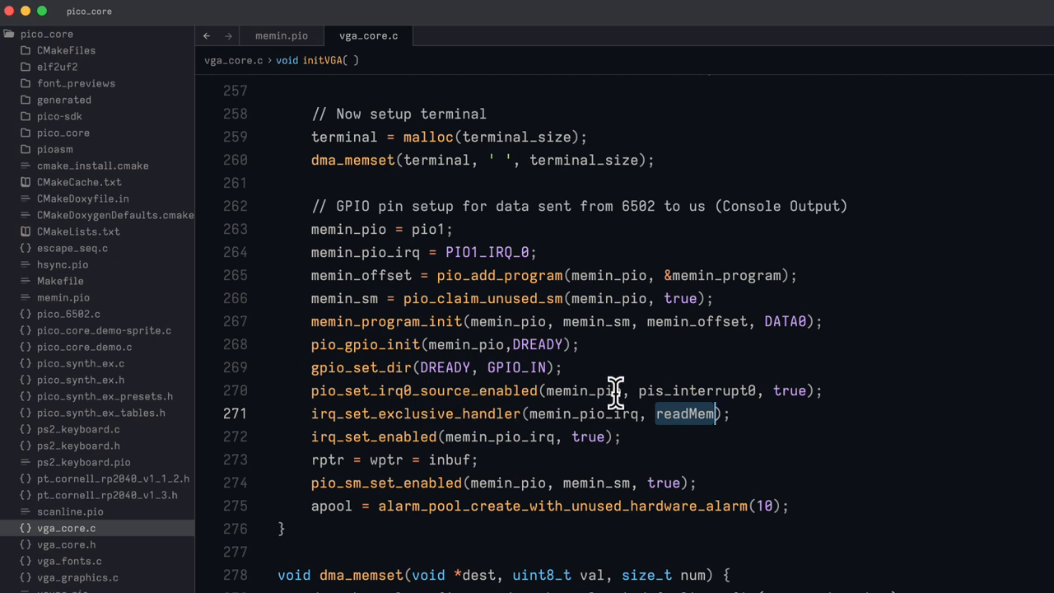
{"action": "mouse_move", "coordinate": [593, 391]}
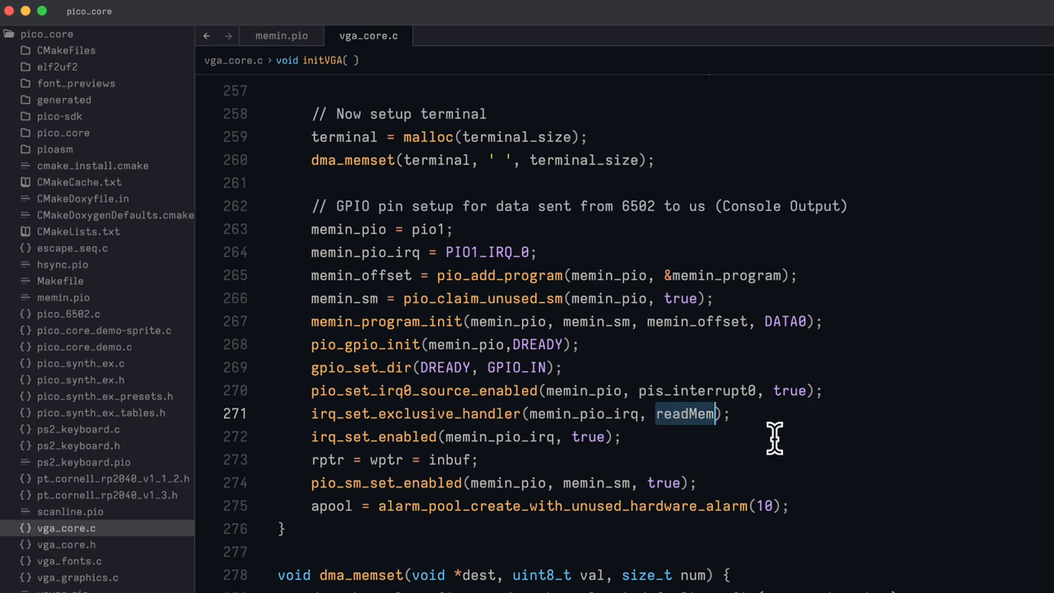
{"action": "mouse_move", "coordinate": [789, 442]}
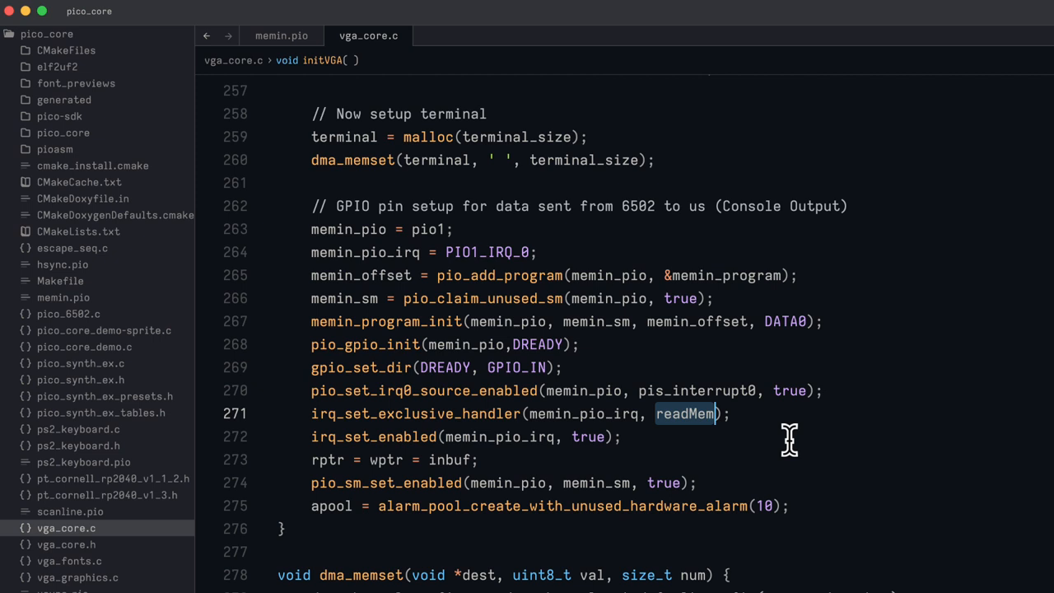
{"action": "mouse_move", "coordinate": [624, 474]}
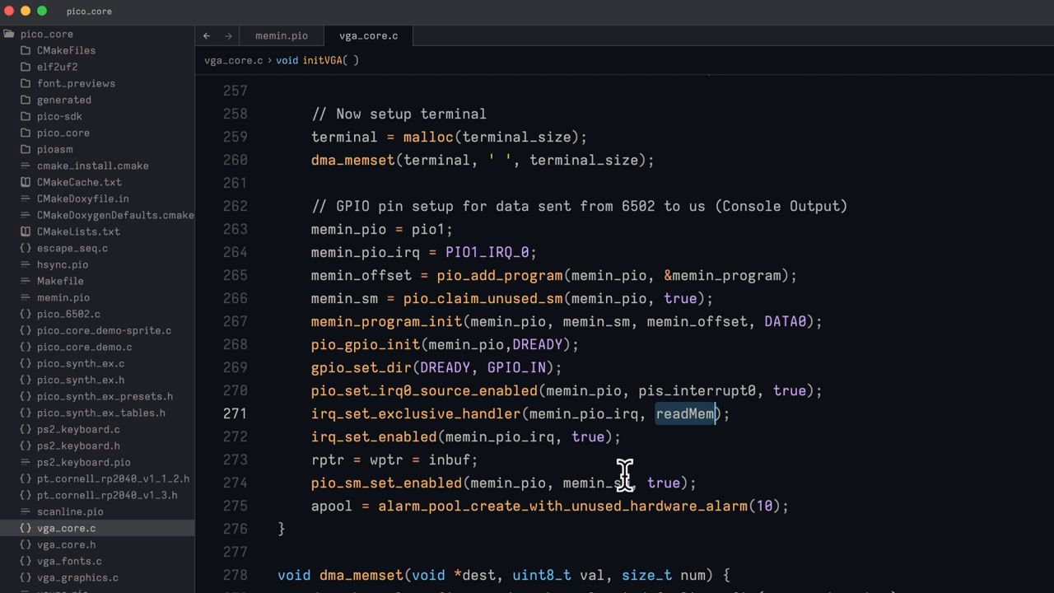
{"action": "mouse_move", "coordinate": [591, 436]}
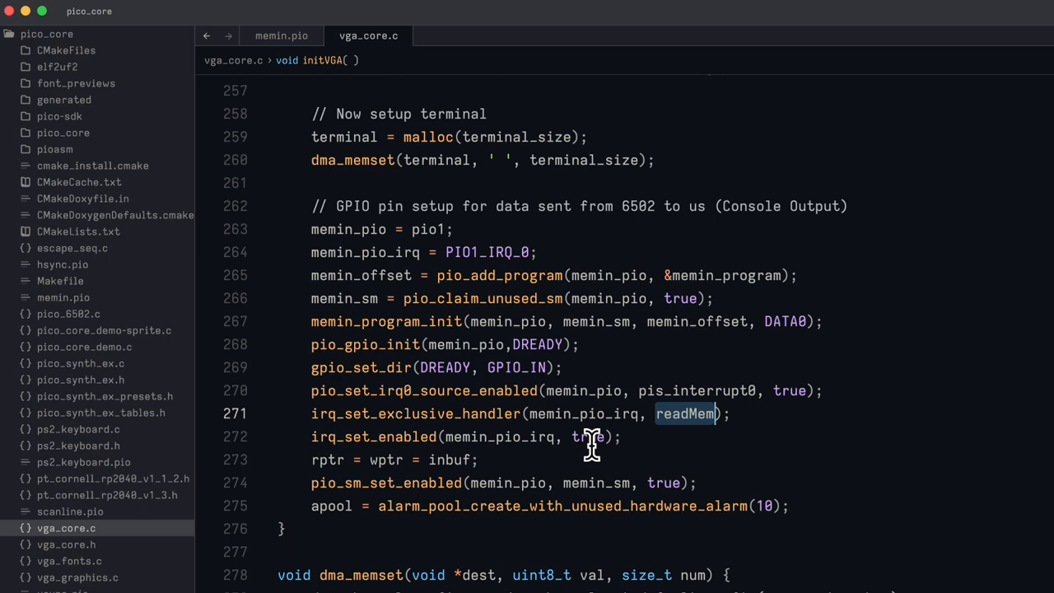
{"action": "scroll", "scroll_direction": "up", "scroll_amount": 3}
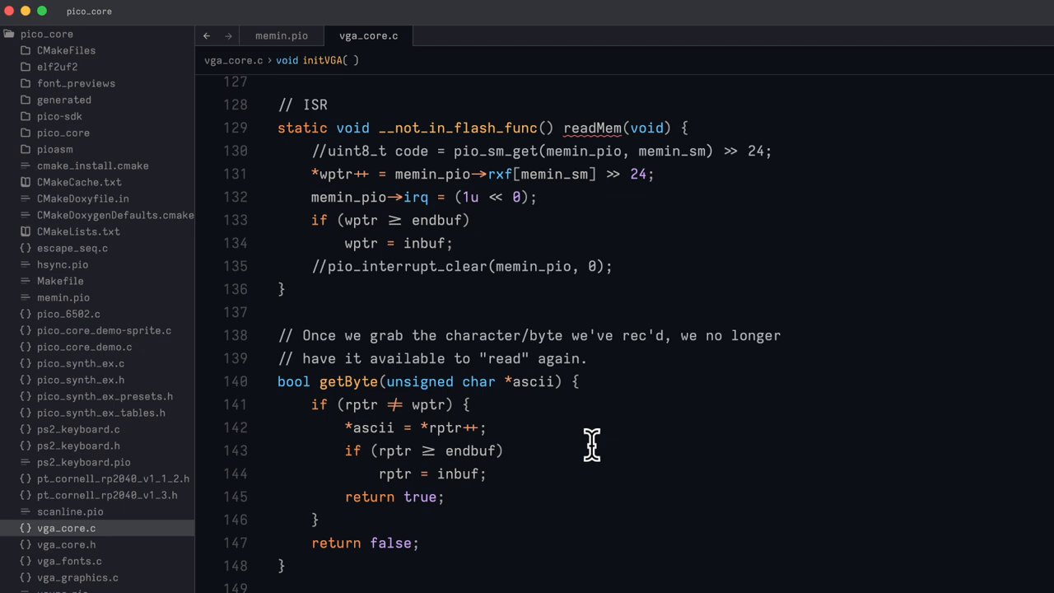
{"action": "mouse_move", "coordinate": [565, 244]}
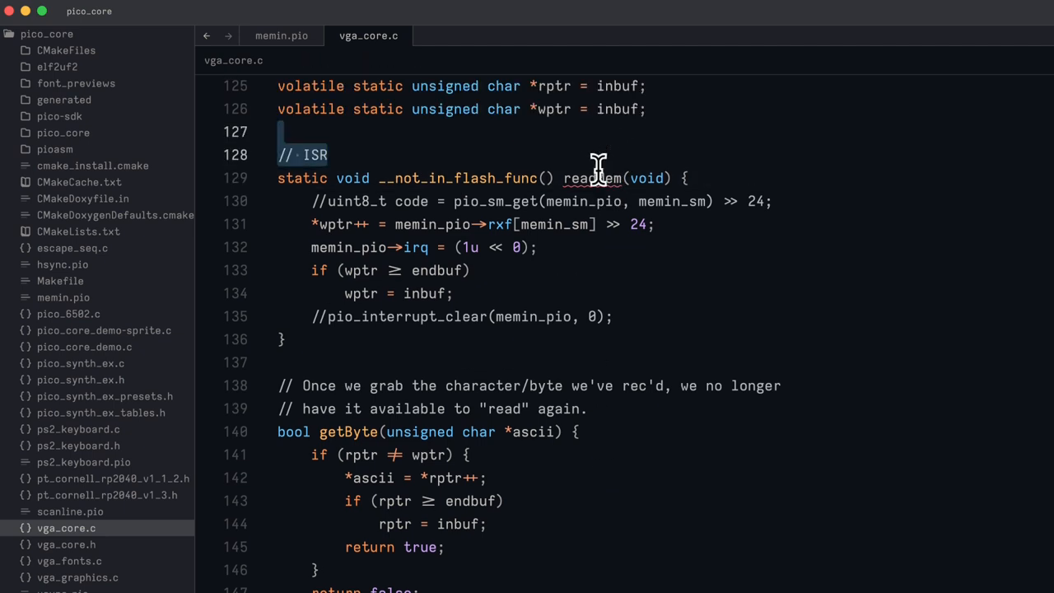
{"action": "left_click", "coordinate": [593, 178]}
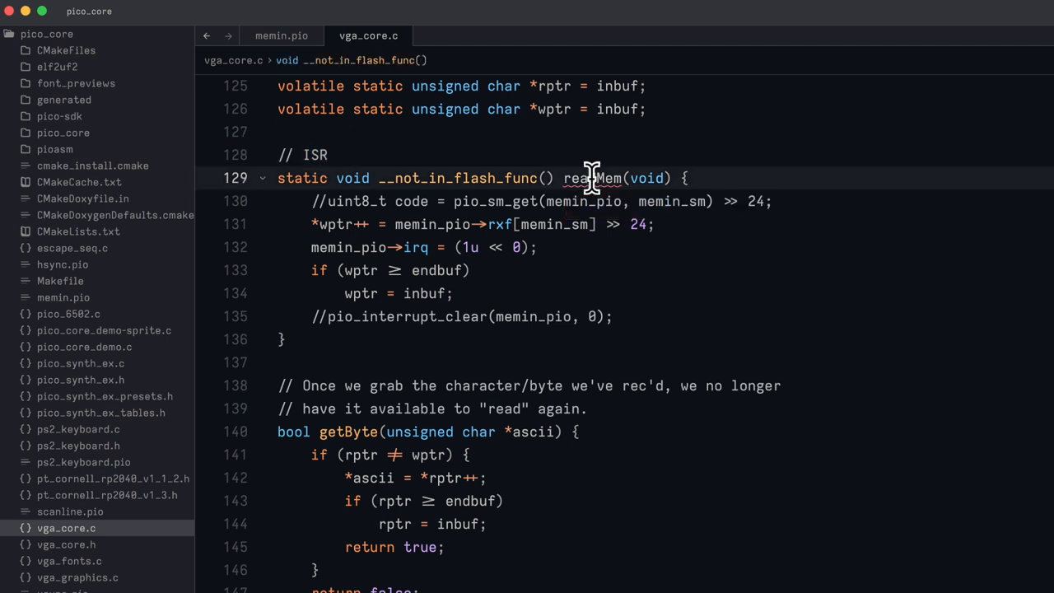
{"action": "double_click", "coordinate": [591, 177]}
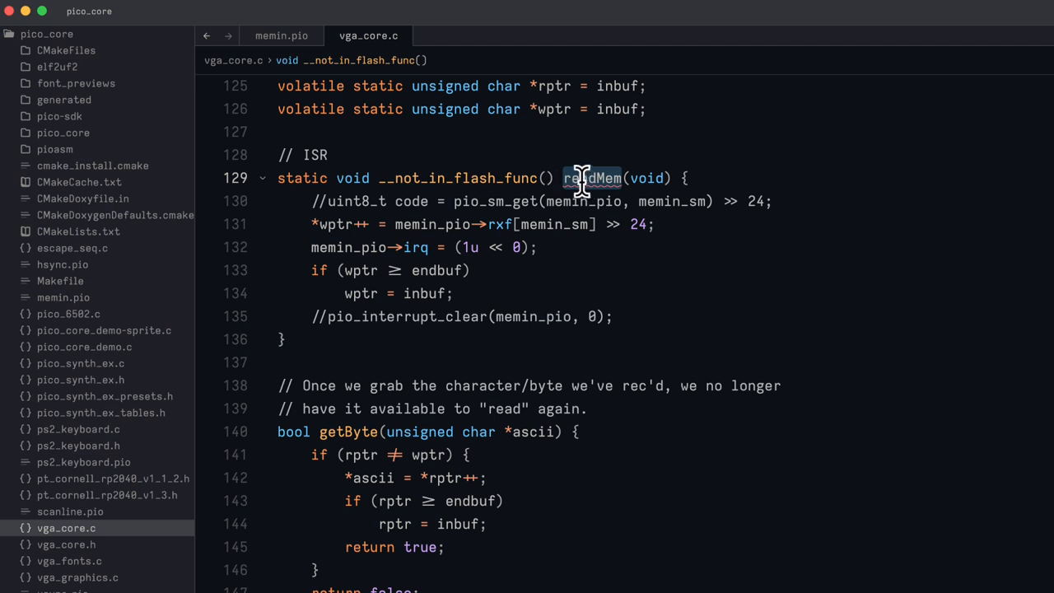
{"action": "mouse_move", "coordinate": [560, 224]}
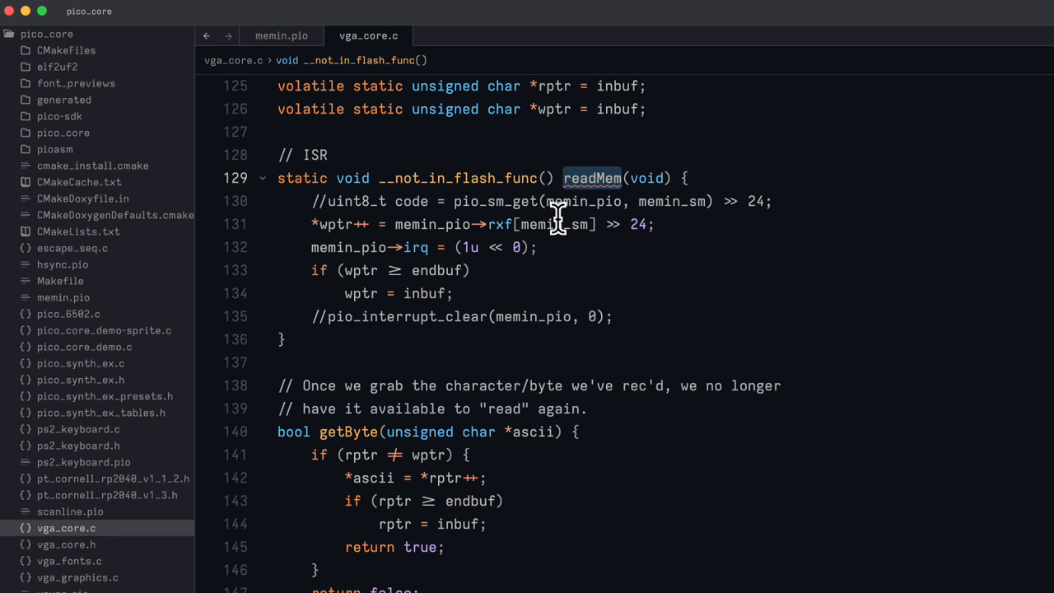
{"action": "mouse_move", "coordinate": [674, 234]}
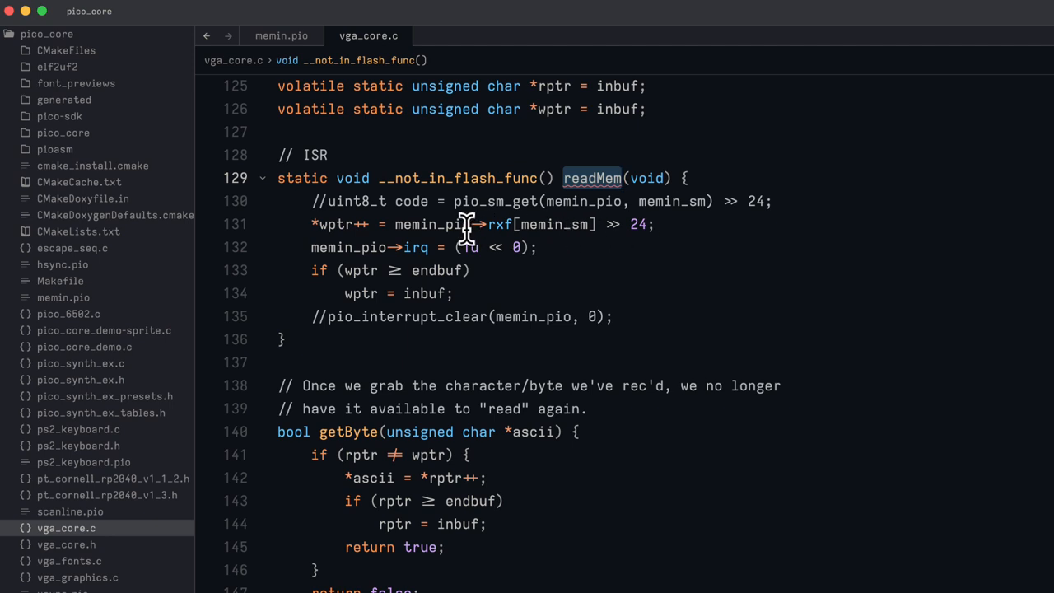
{"action": "mouse_move", "coordinate": [677, 224]}
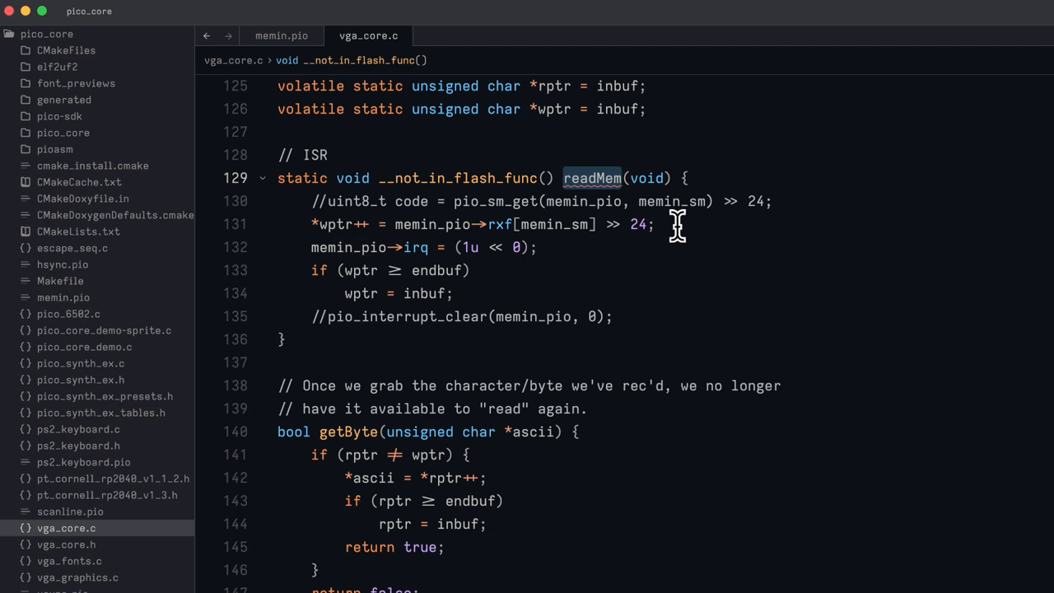
{"action": "mouse_move", "coordinate": [662, 224]}
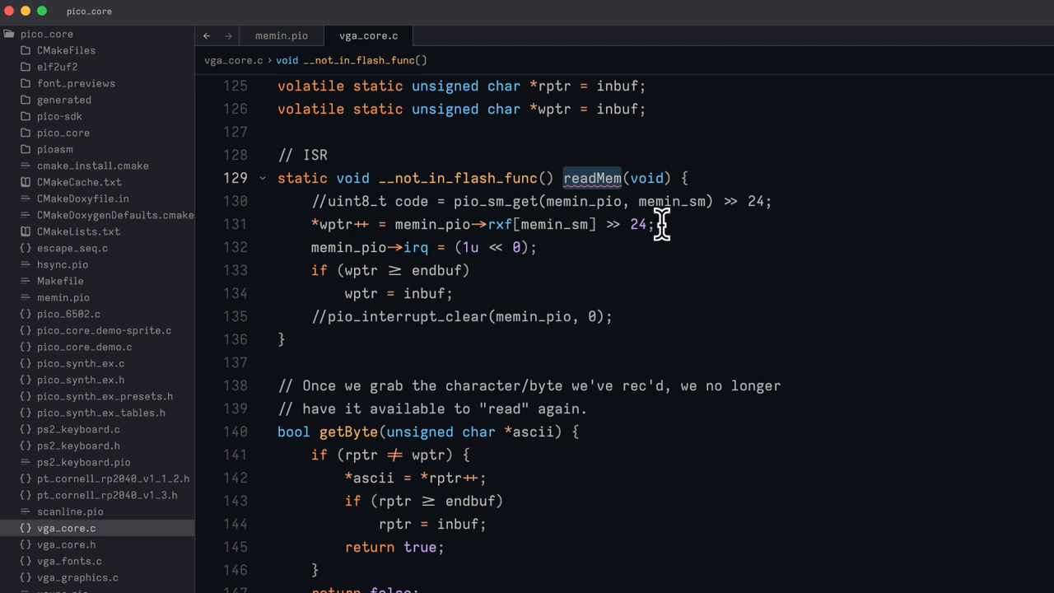
{"action": "mouse_move", "coordinate": [667, 224]}
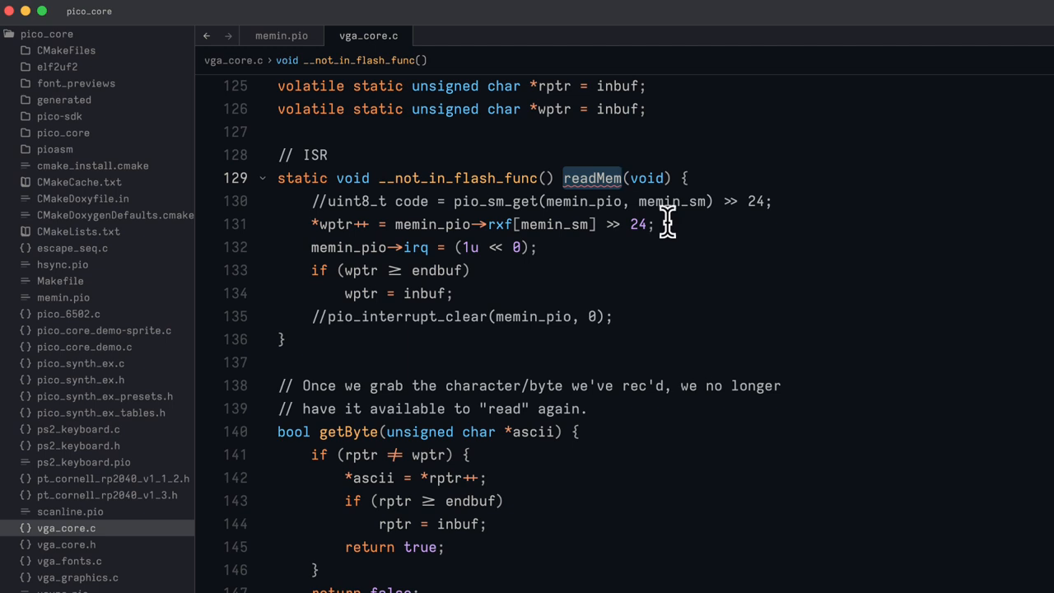
{"action": "mouse_move", "coordinate": [550, 247]}
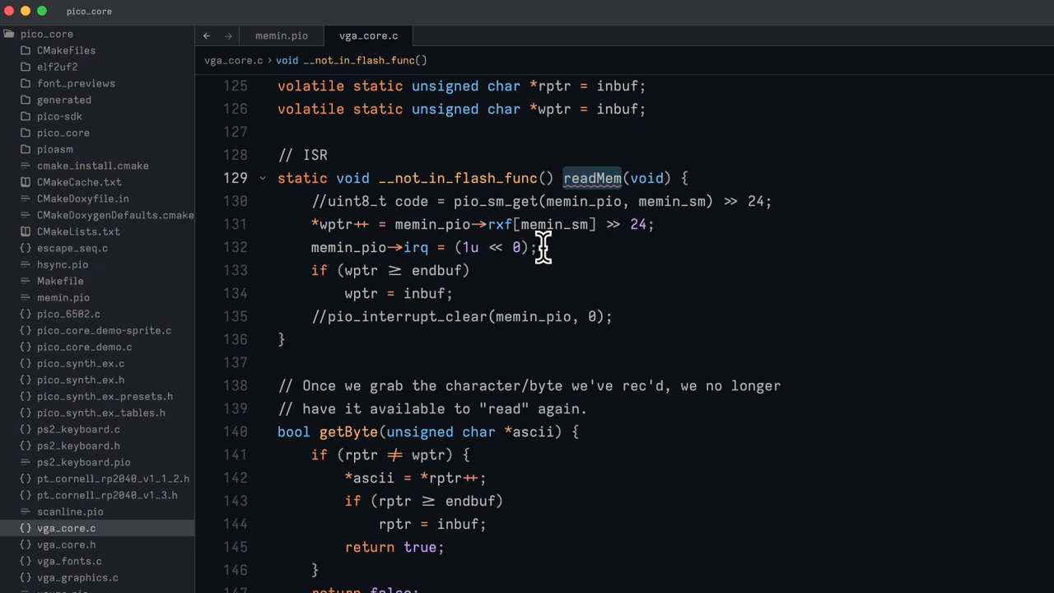
{"action": "mouse_move", "coordinate": [558, 239]}
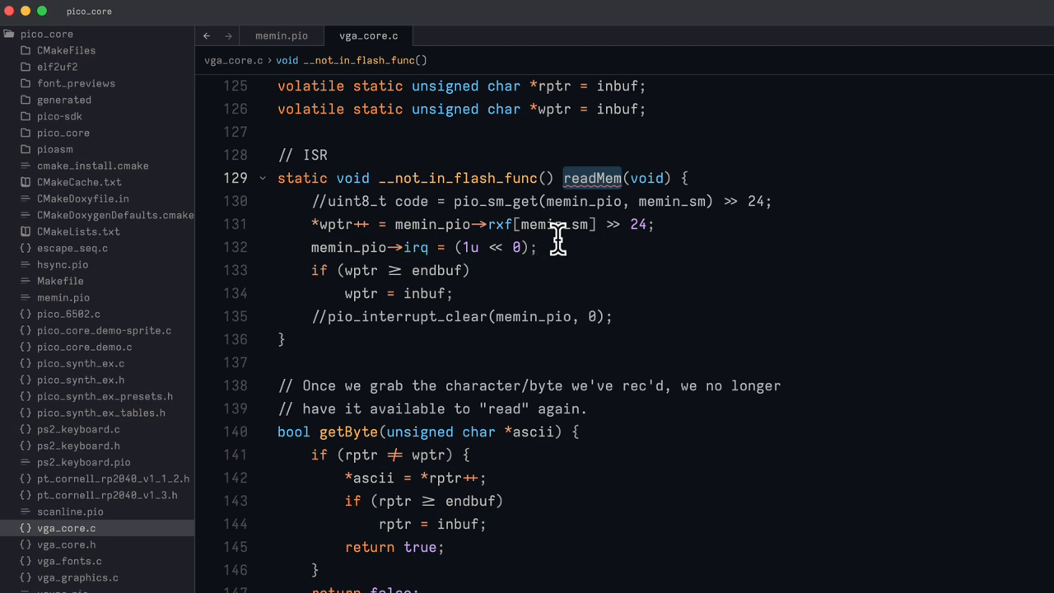
{"action": "mouse_move", "coordinate": [425, 297]}
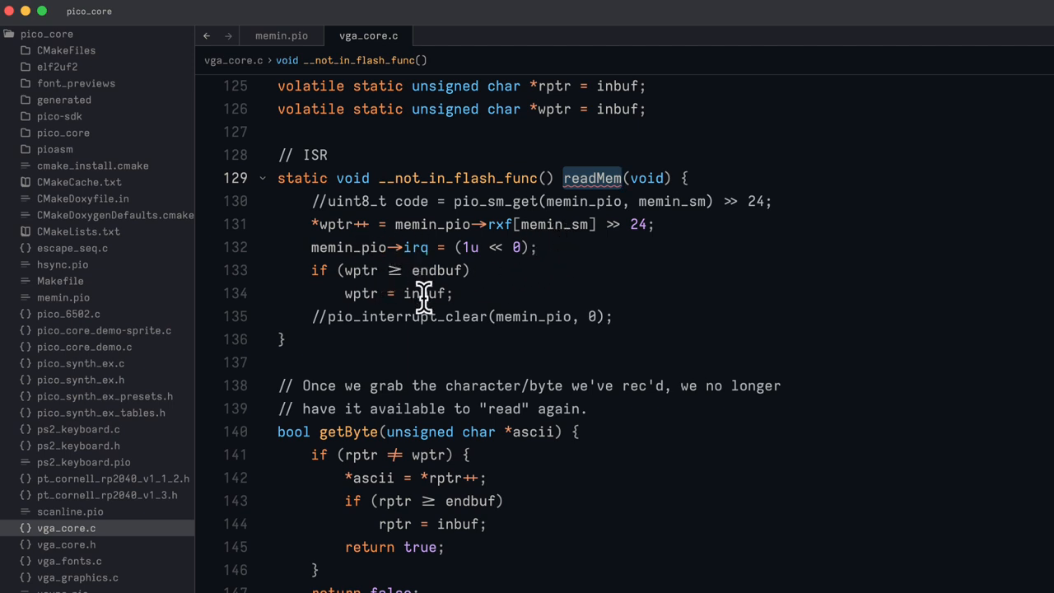
{"action": "mouse_move", "coordinate": [392, 272]}
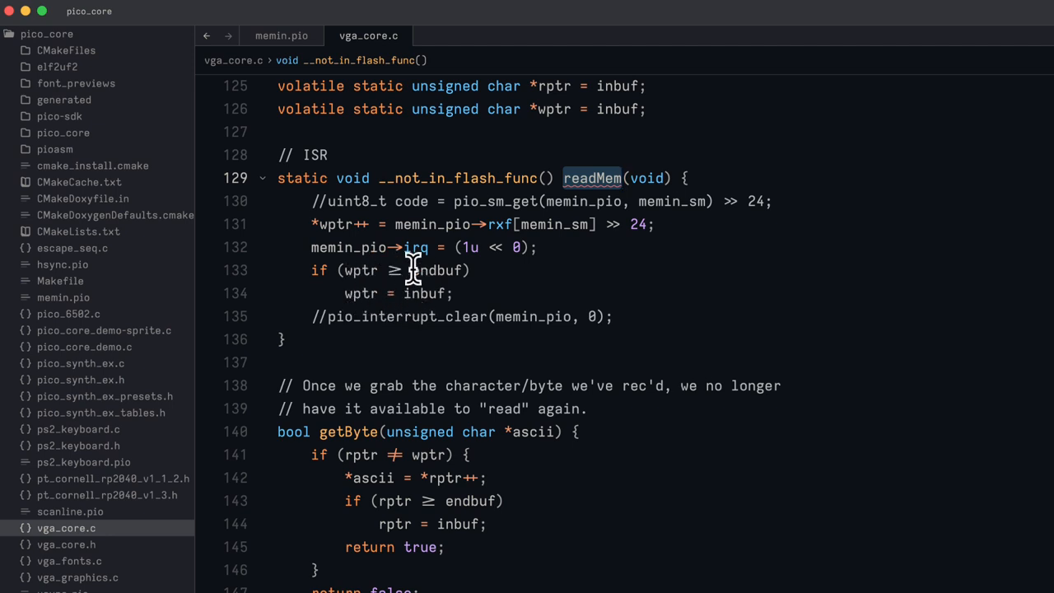
{"action": "mouse_move", "coordinate": [415, 293]}
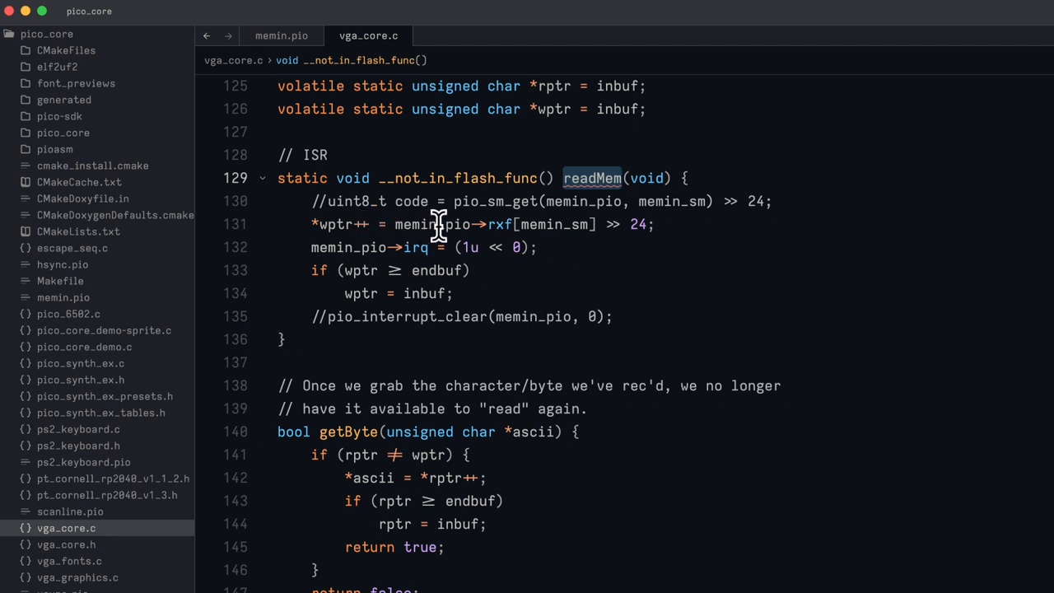
{"action": "mouse_move", "coordinate": [641, 229]}
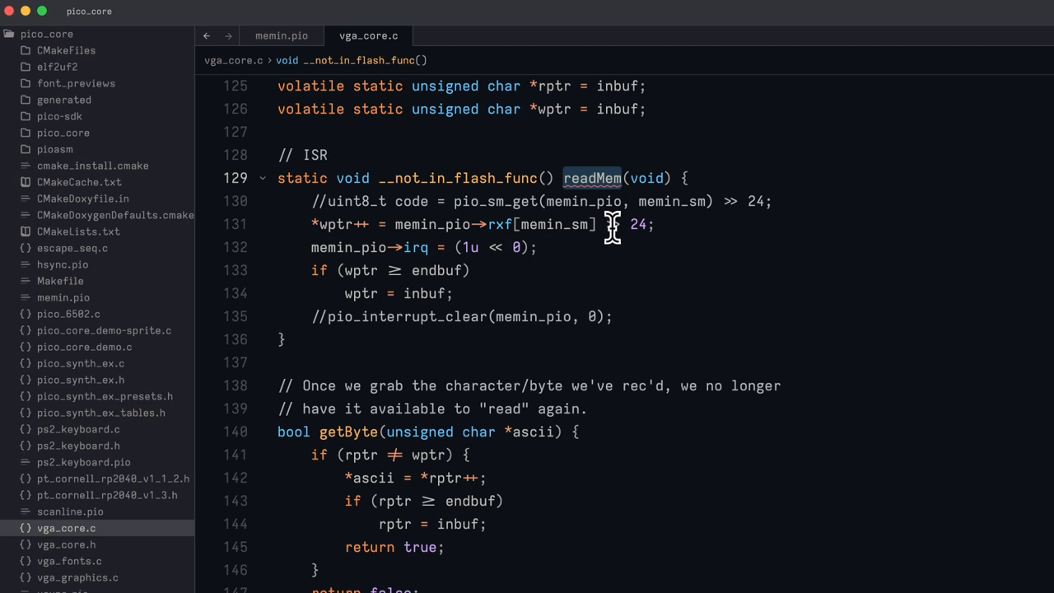
{"action": "mouse_move", "coordinate": [601, 227]}
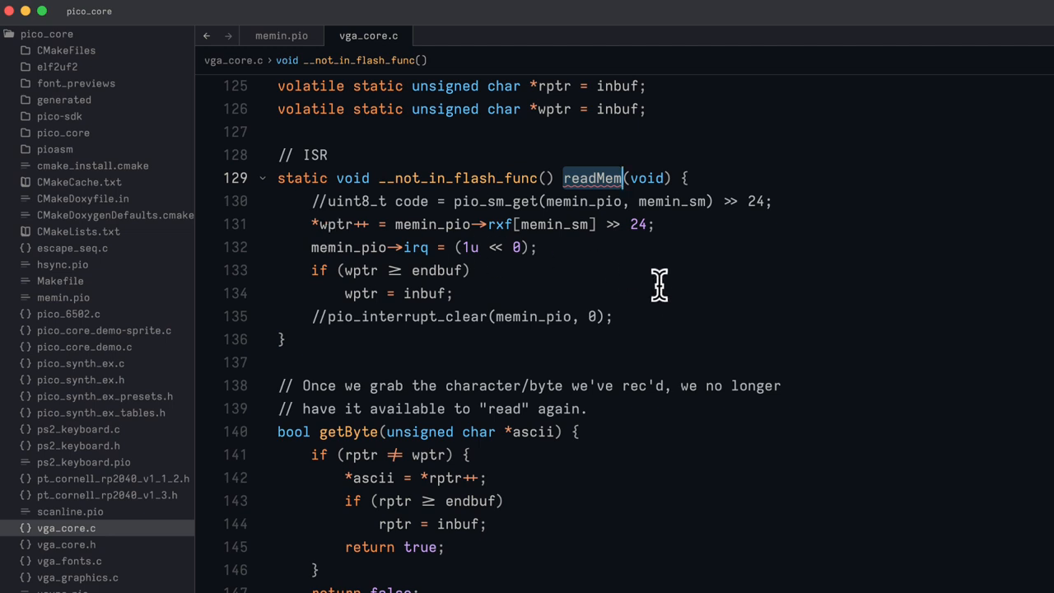
- Scroll vga_core.c until the getByte polling function and conInTask loop are fully visible
{"action": "scroll", "scroll_direction": "down", "scroll_amount": 3}
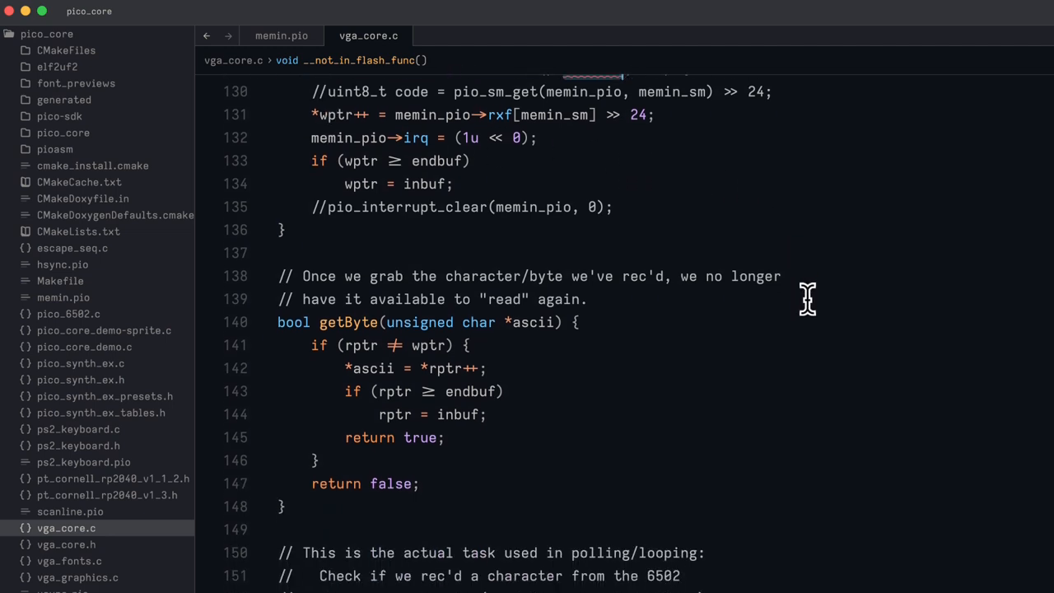
{"action": "scroll", "scroll_direction": "down", "scroll_amount": 3}
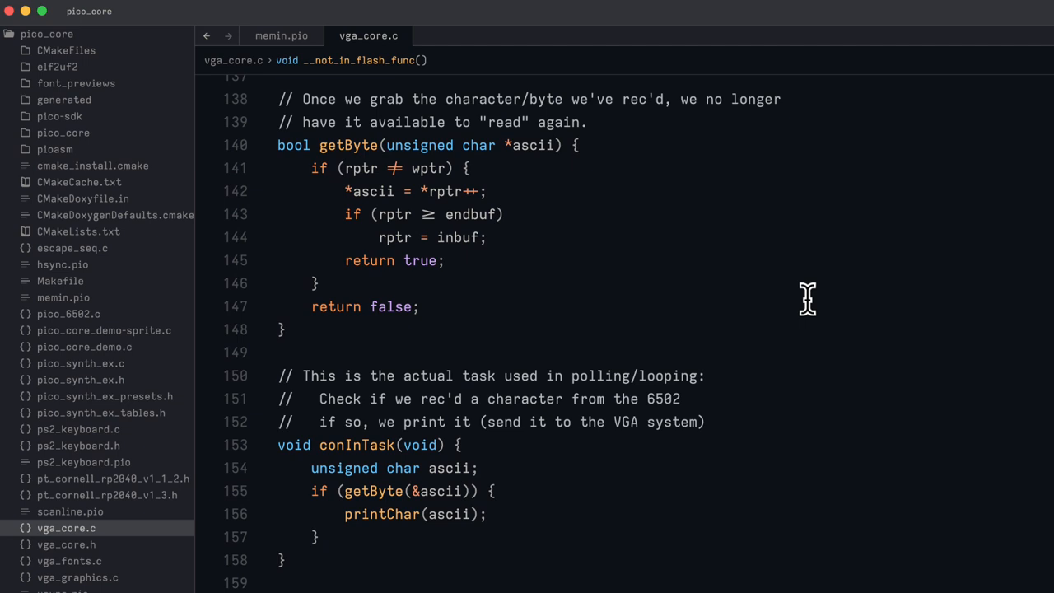
{"action": "mouse_move", "coordinate": [659, 359]}
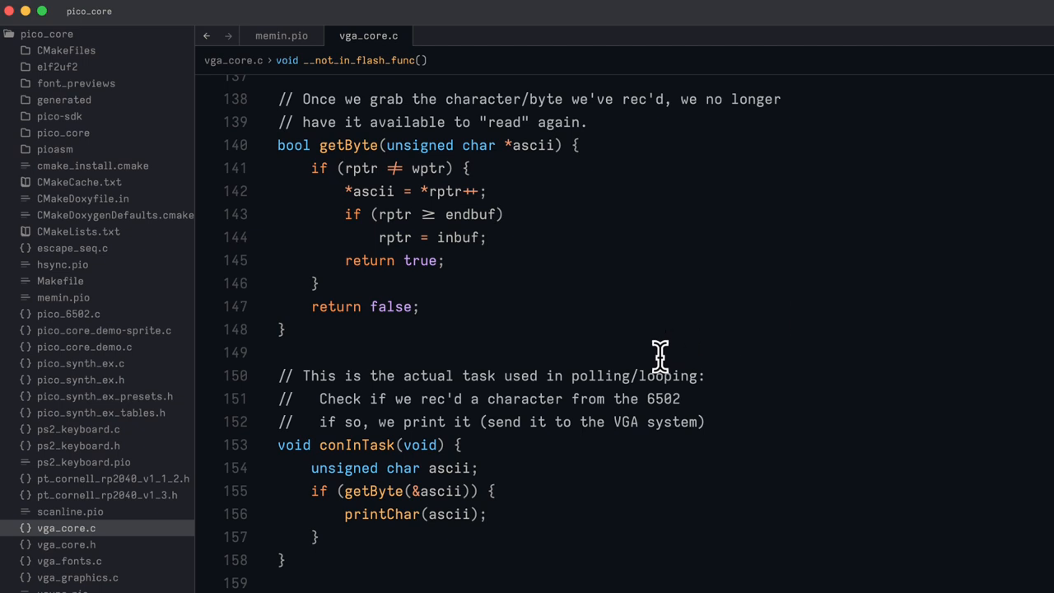
{"action": "mouse_move", "coordinate": [404, 214]}
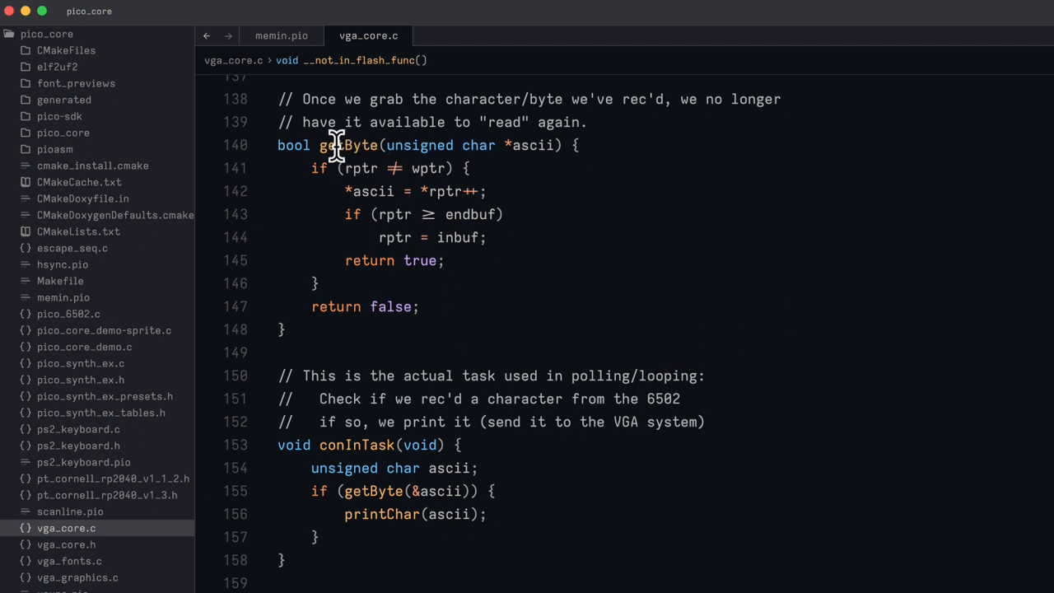
{"action": "mouse_move", "coordinate": [441, 191]}
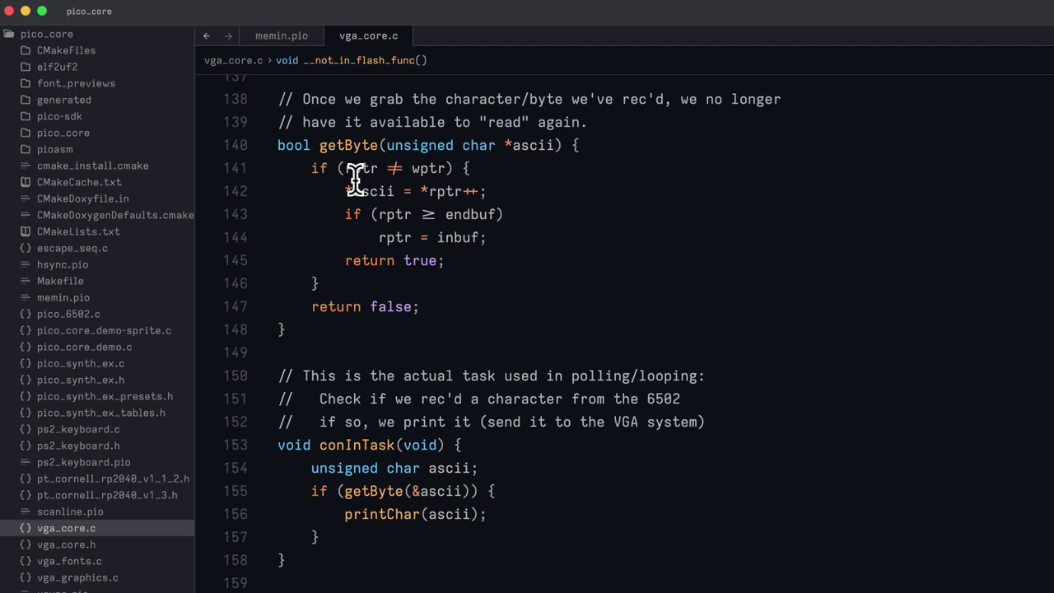
{"action": "mouse_move", "coordinate": [359, 191]}
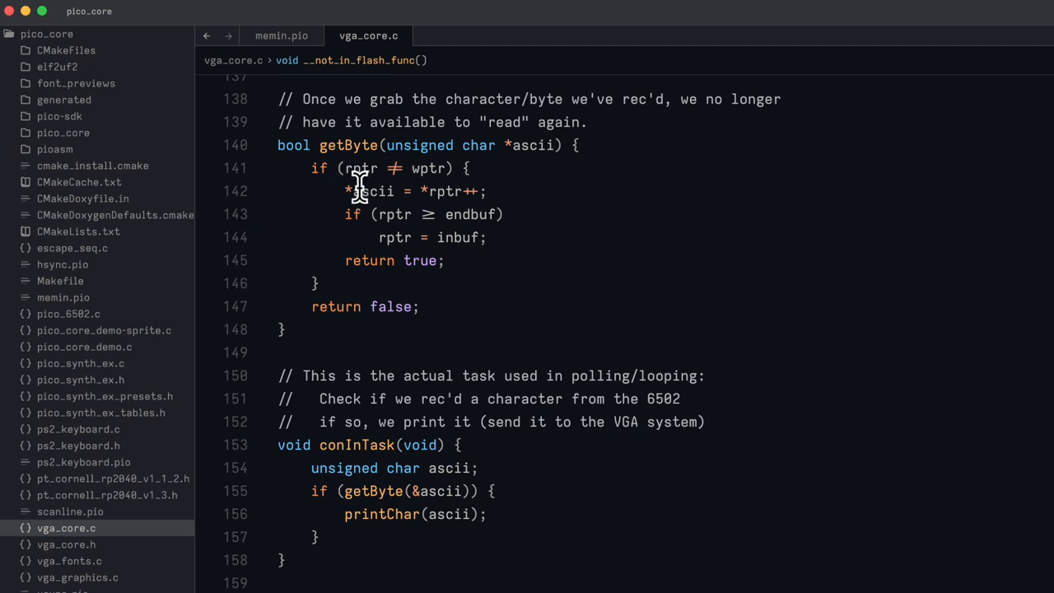
{"action": "mouse_move", "coordinate": [498, 204]}
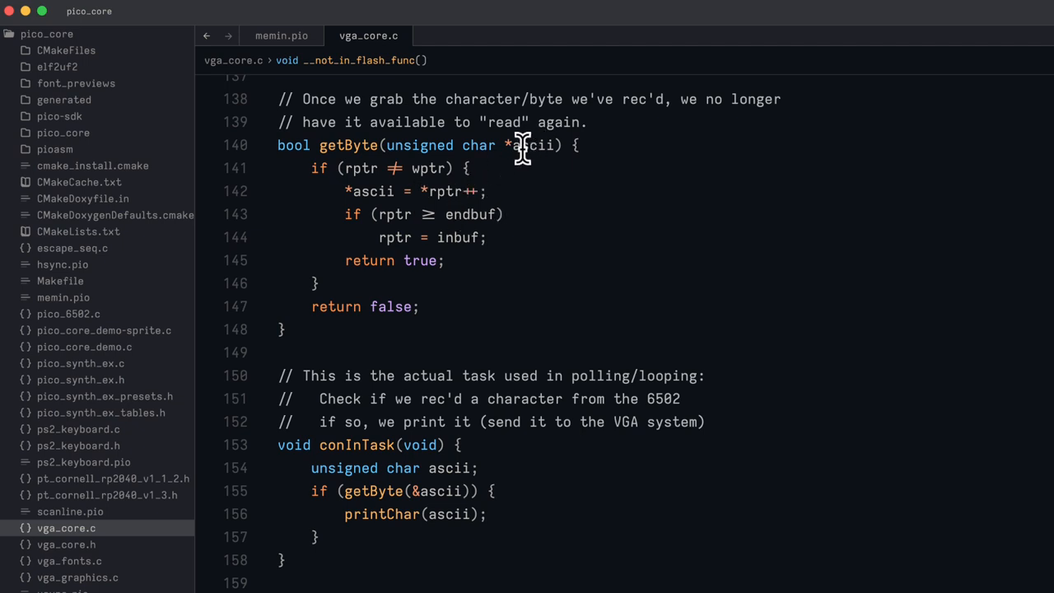
{"action": "mouse_move", "coordinate": [346, 145]}
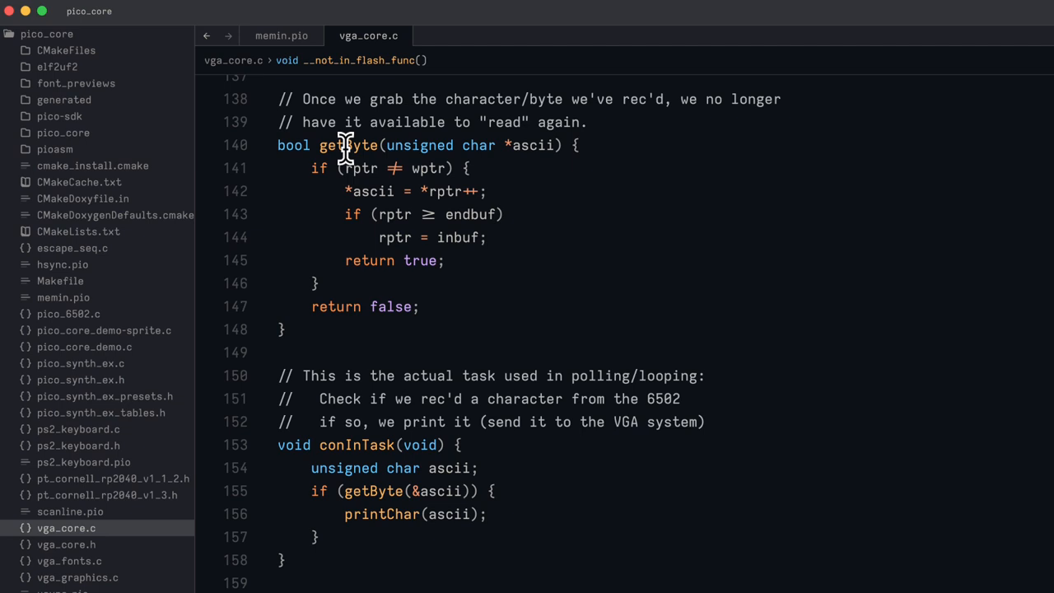
{"action": "mouse_move", "coordinate": [395, 237]}
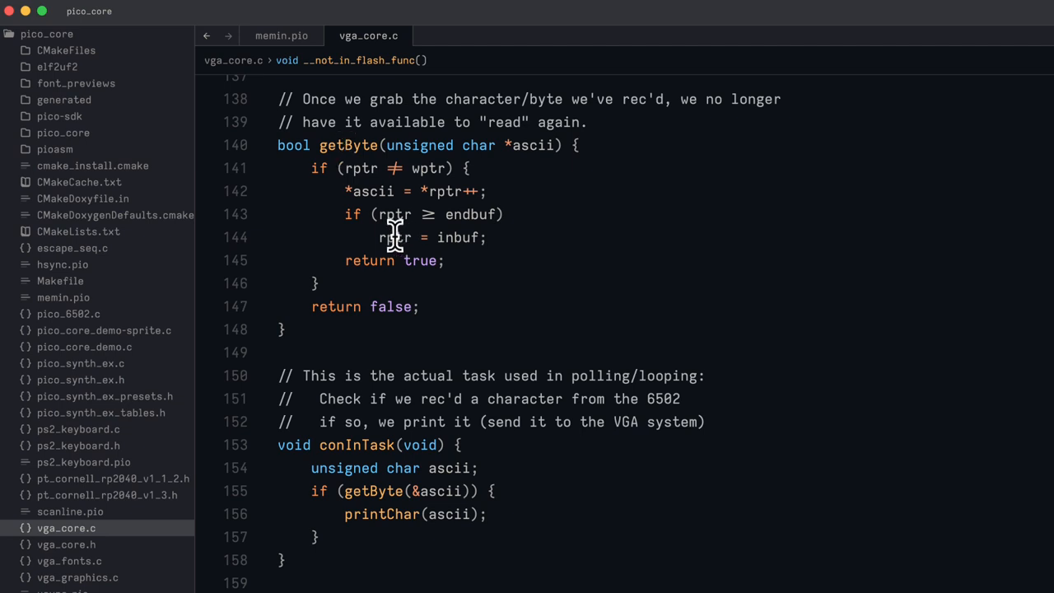
{"action": "mouse_move", "coordinate": [392, 231]}
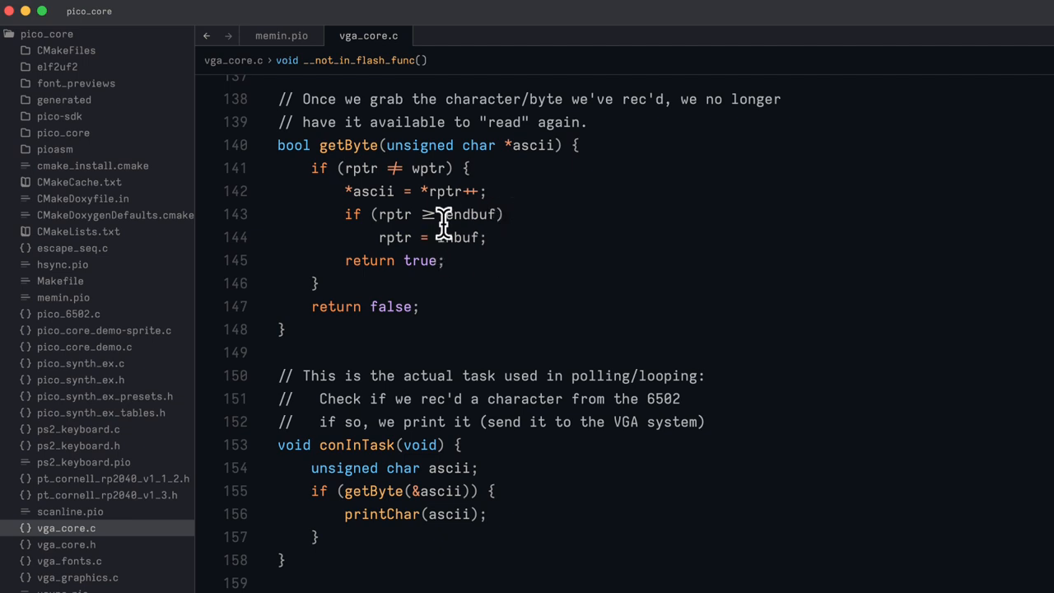
{"action": "mouse_move", "coordinate": [394, 240]}
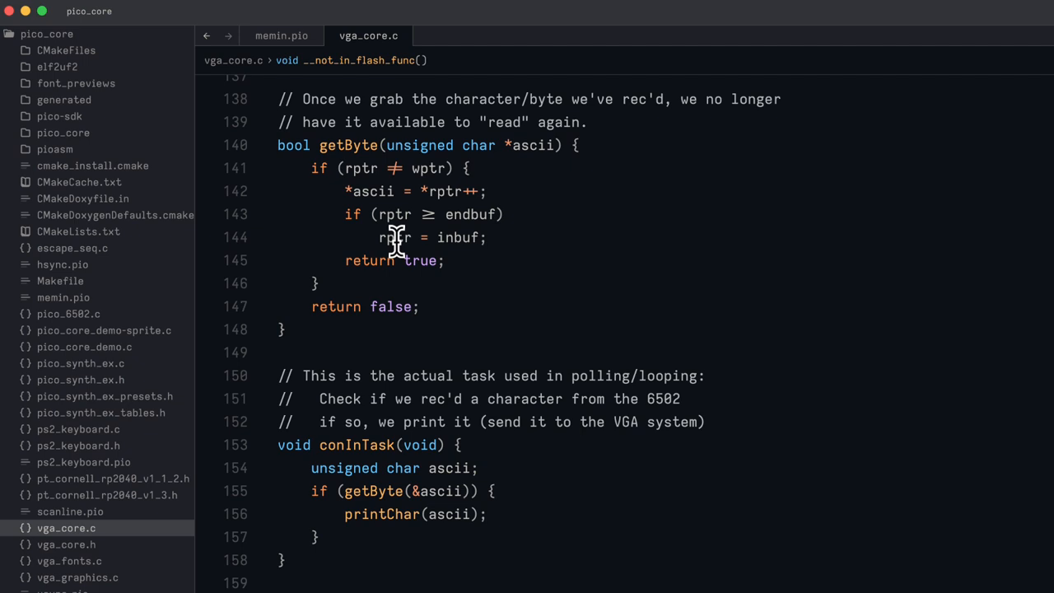
{"action": "mouse_move", "coordinate": [453, 448]}
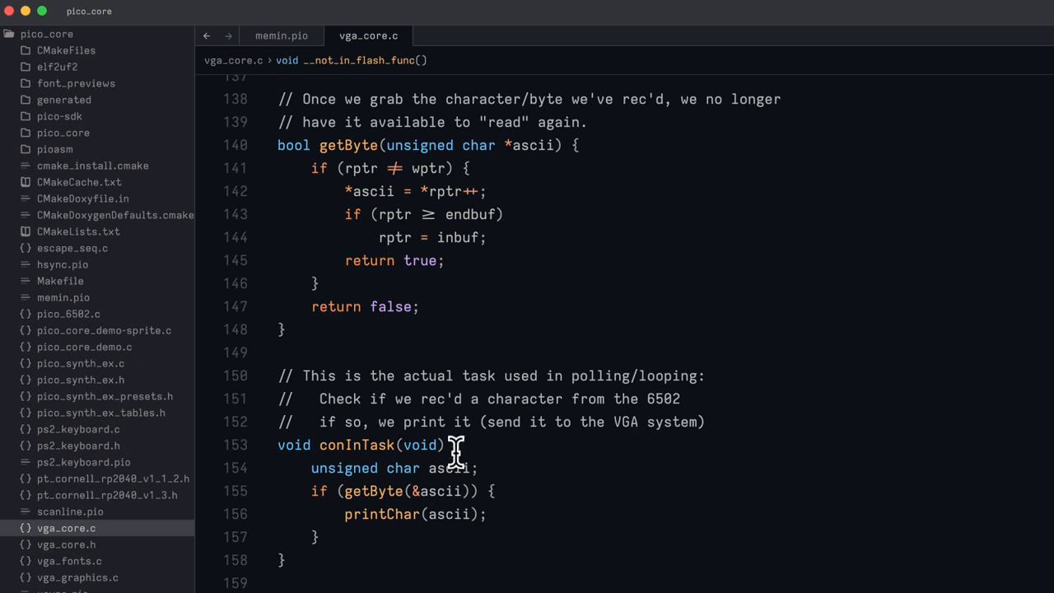
{"action": "mouse_move", "coordinate": [371, 491]}
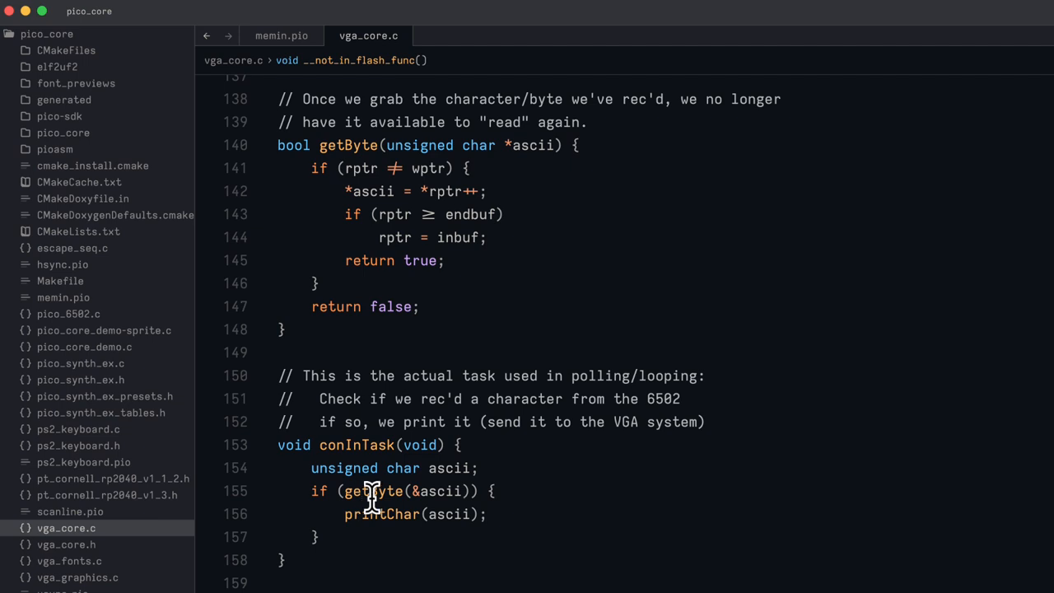
{"action": "mouse_move", "coordinate": [354, 491]}
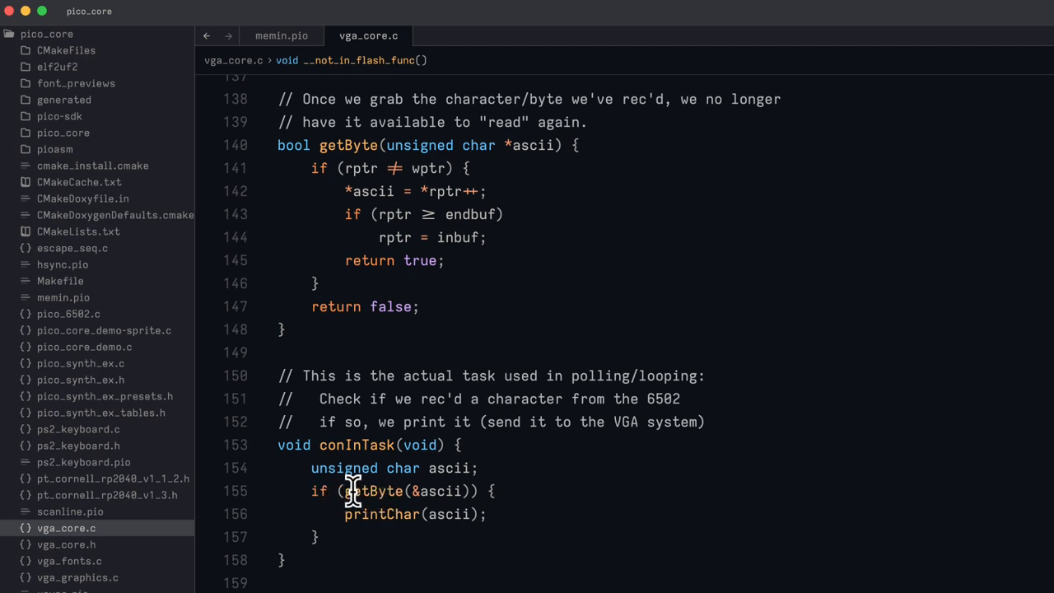
{"action": "mouse_move", "coordinate": [370, 491]}
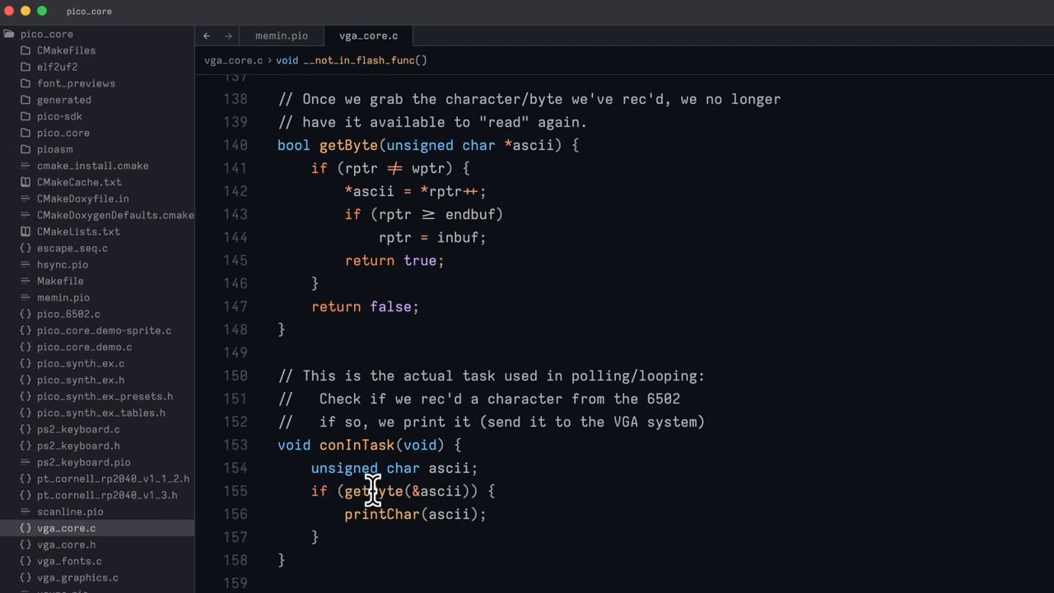